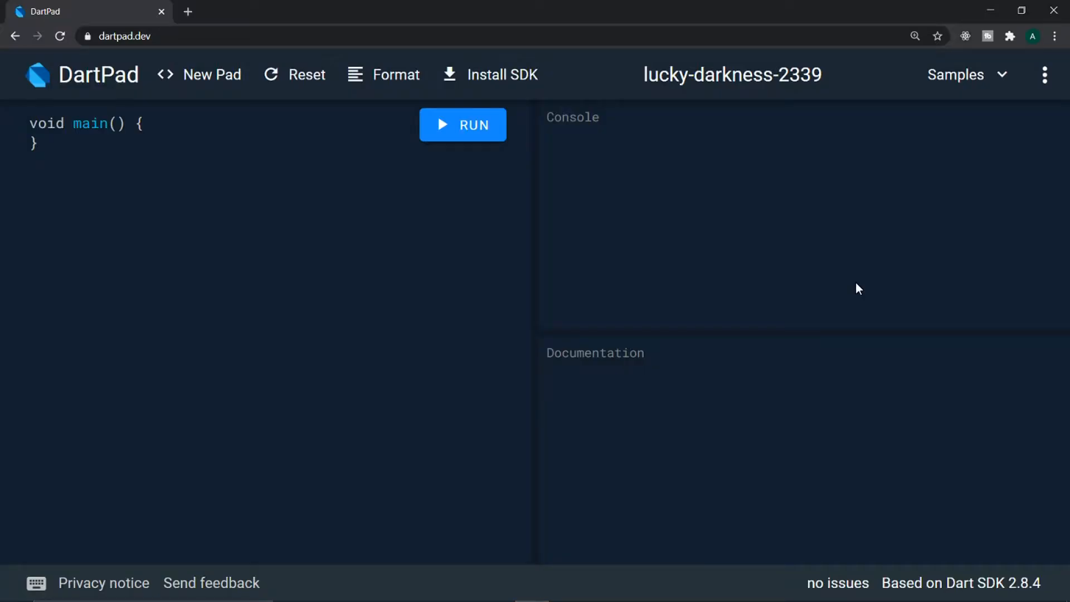
mouse_move(420, 242)
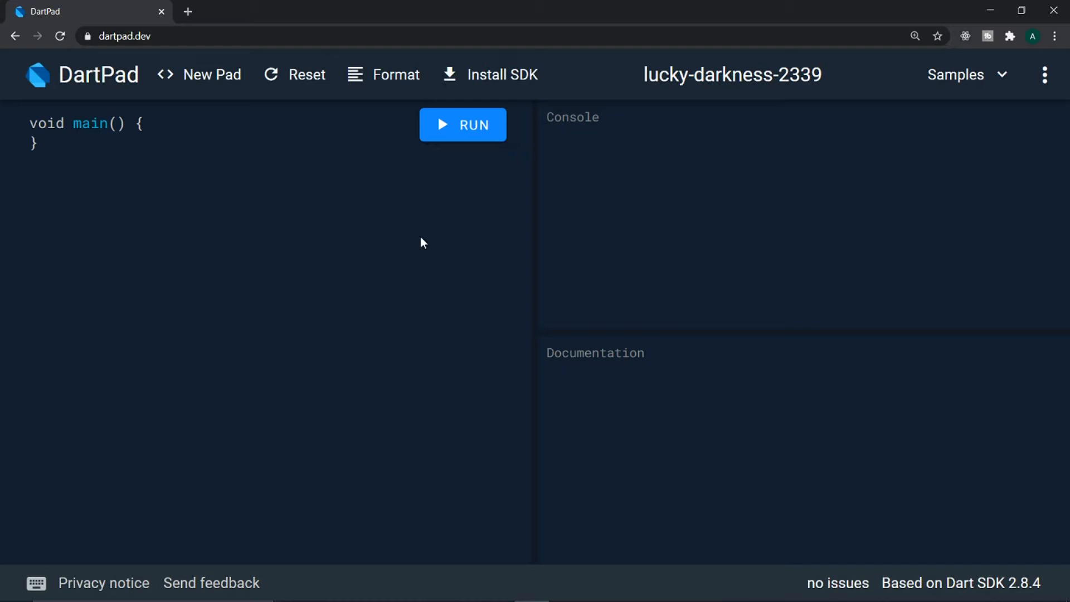
mouse_move(220, 186)
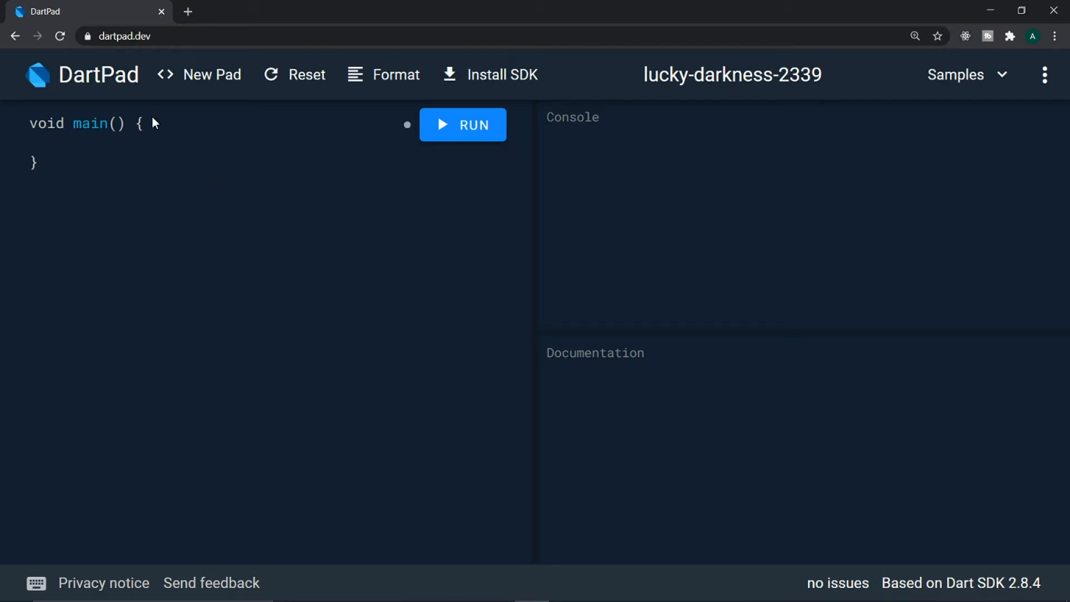
- Place the caret at the end of the main() line to open a blank line in its body
left_click(48, 141)
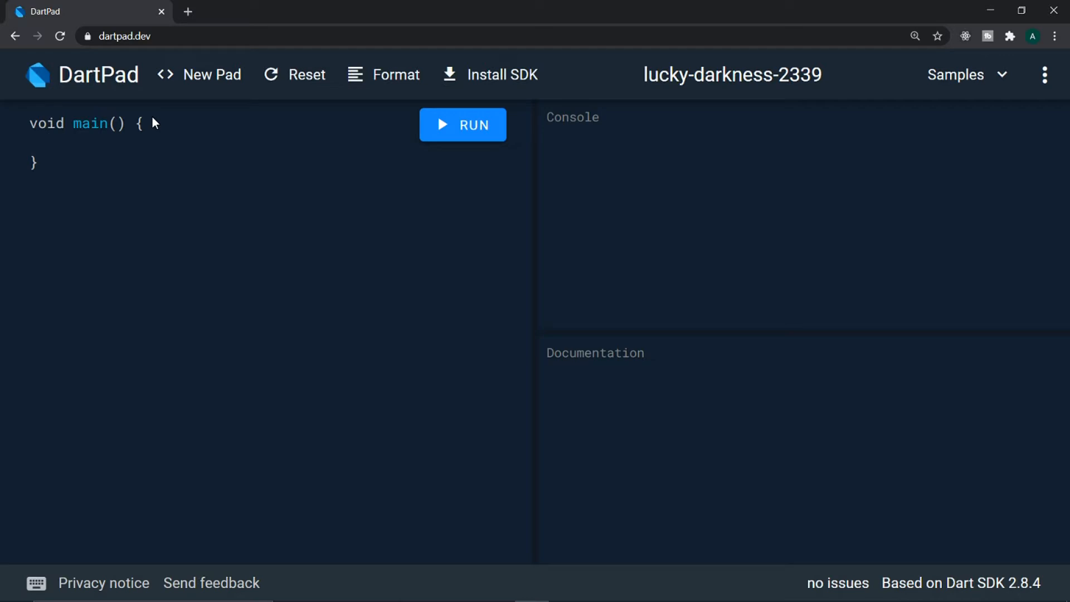
- Add print(5 & 6); to main and run it, showing 4 in the console
type("prin")
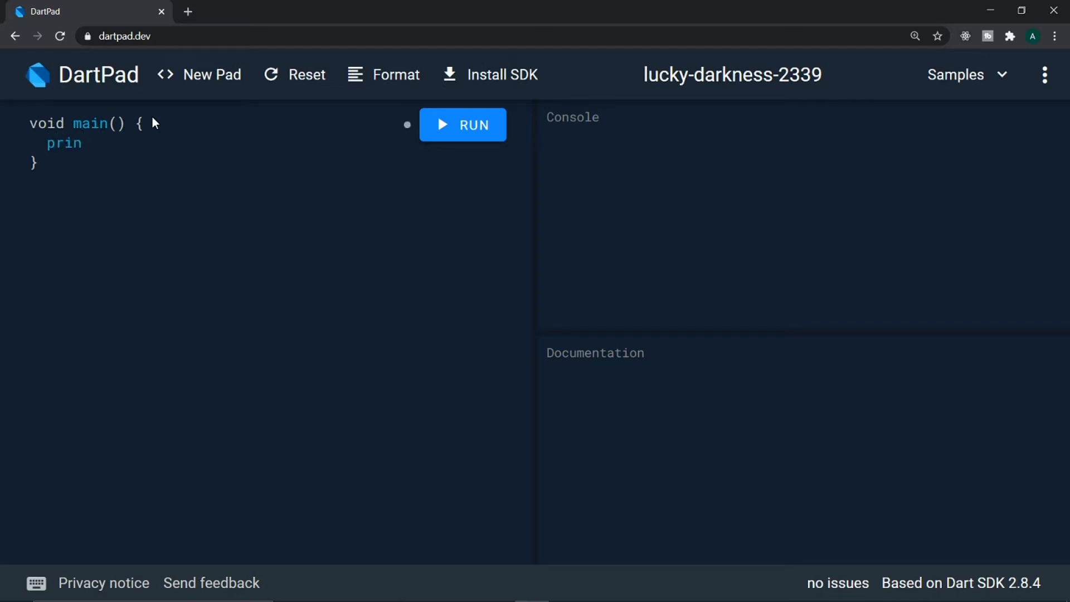
type("t()")
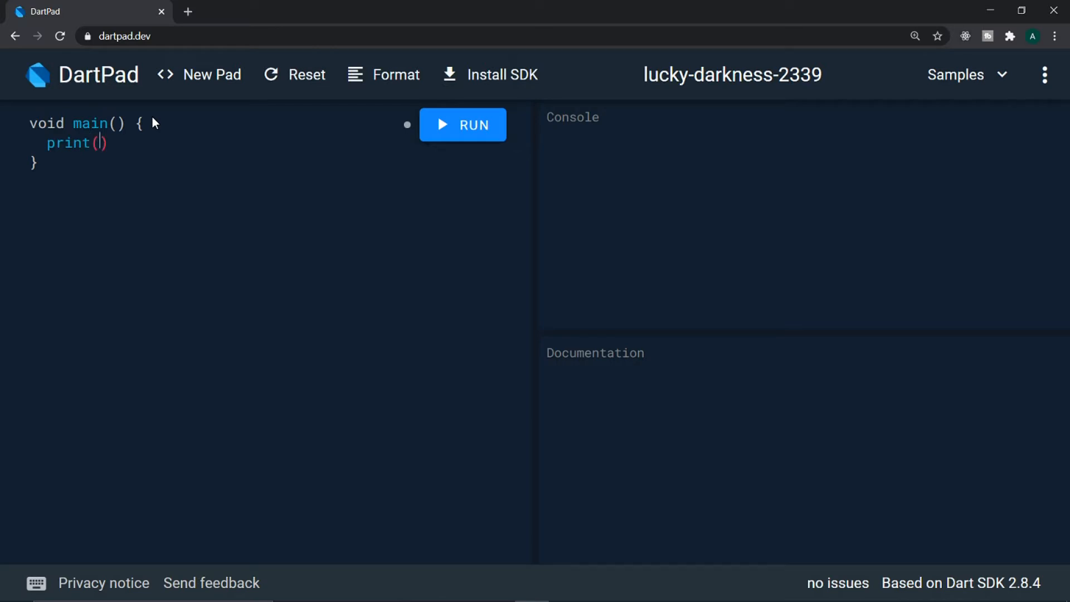
type("5")
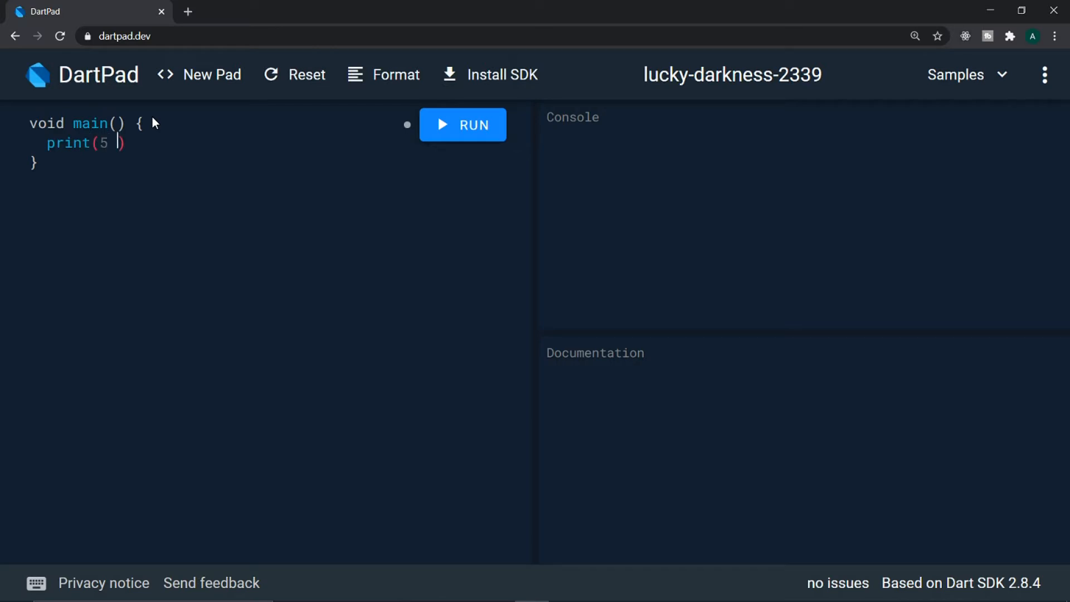
type("&")
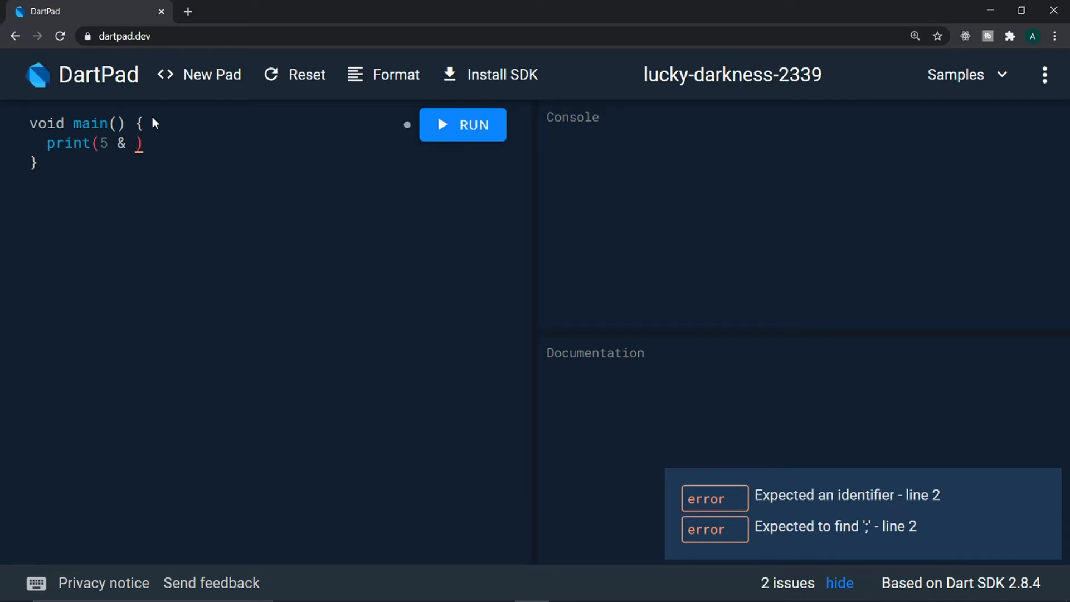
type("6);")
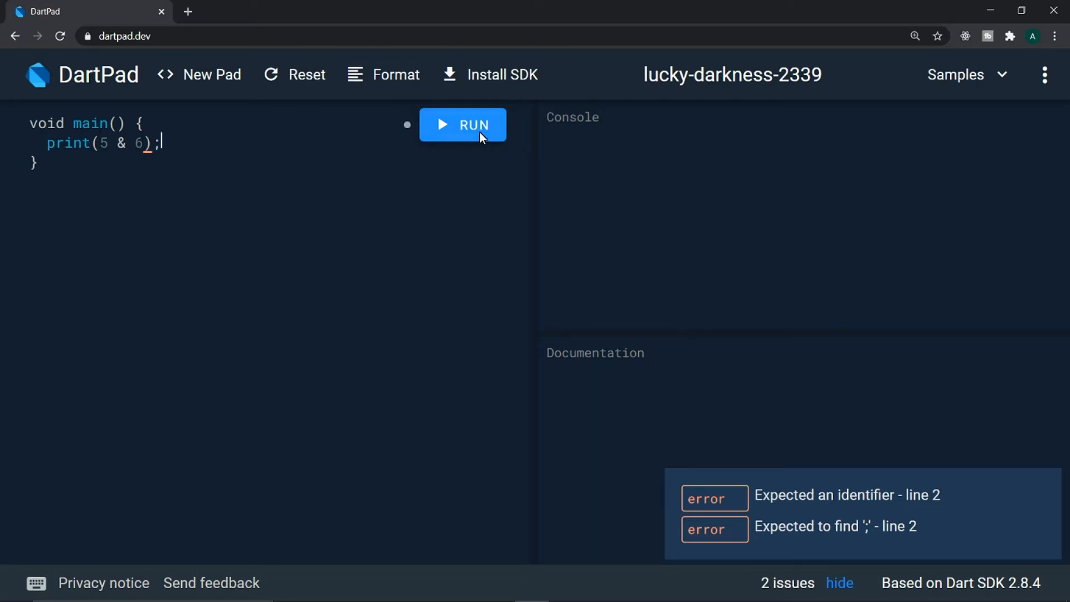
left_click(462, 125)
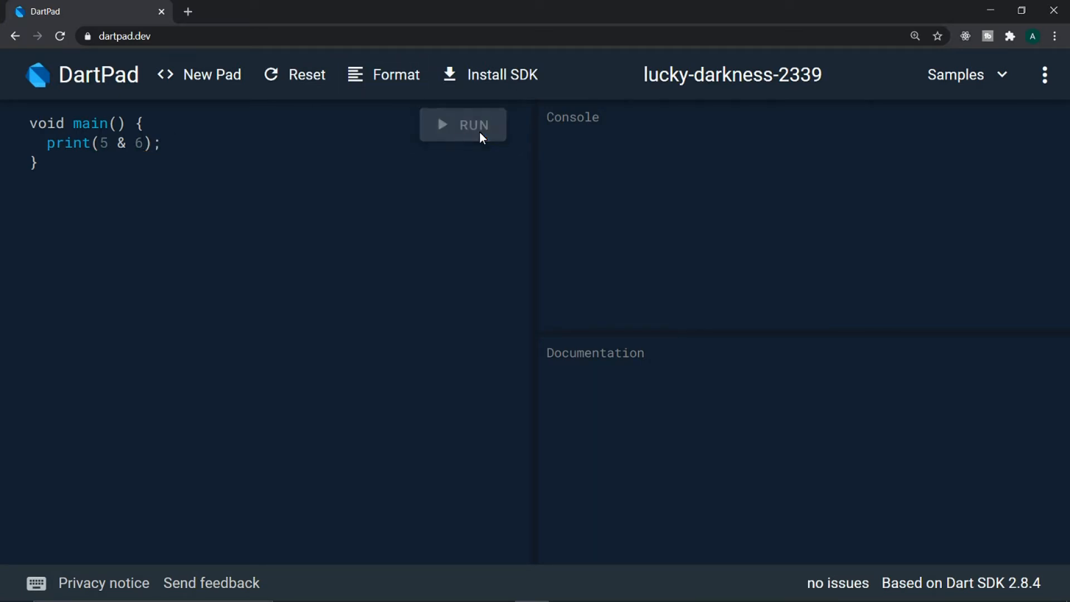
mouse_move(609, 149)
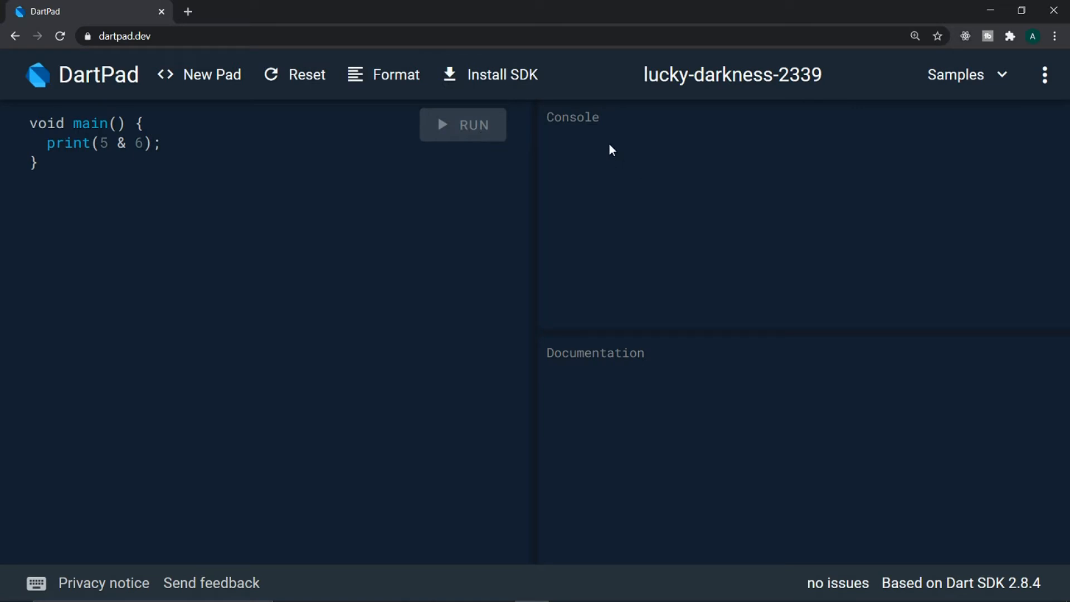
left_click(462, 124)
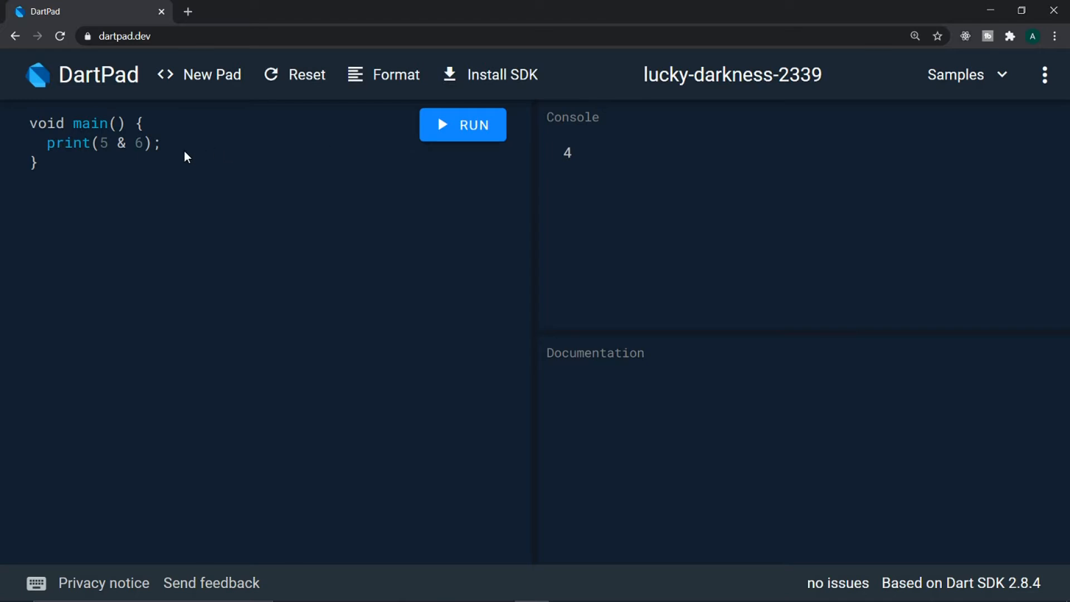
- Jot the place values 8 4 2 1 over 0 1 0 1, then clear the scratch lines
key("enter")
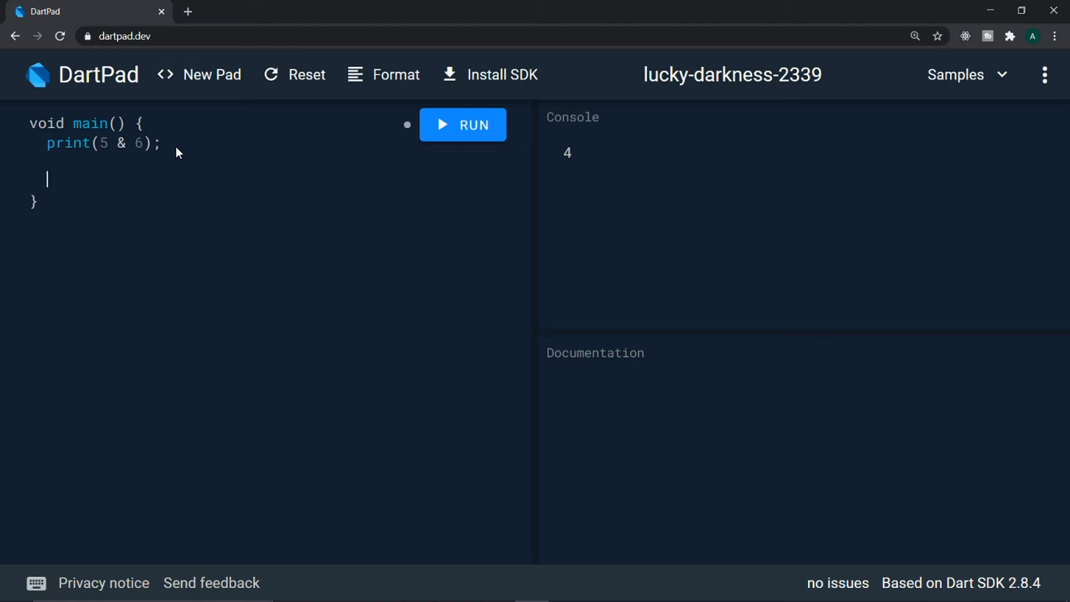
type("8 4 2")
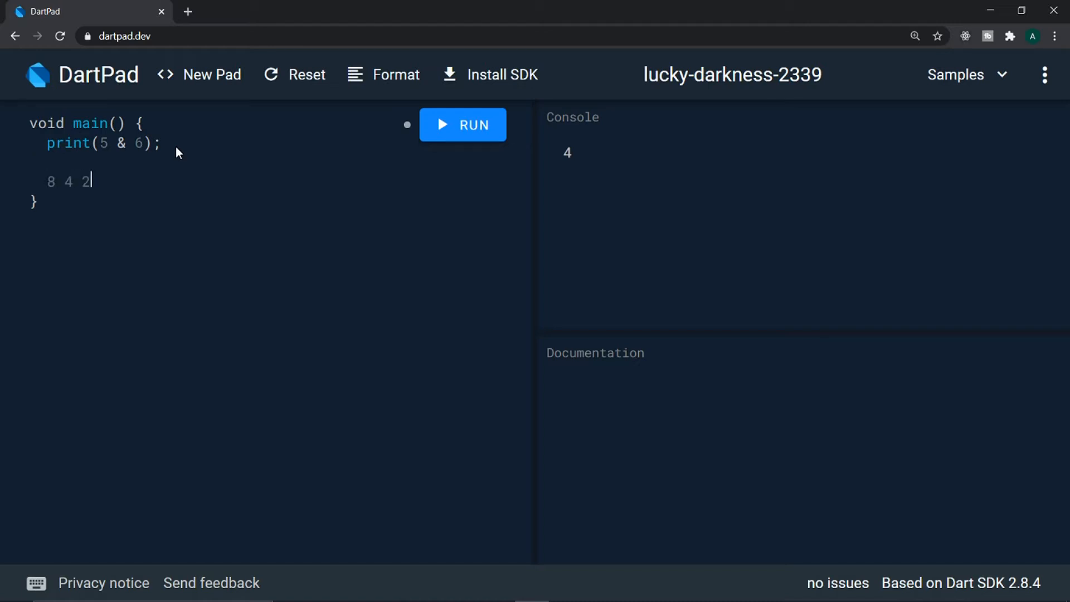
type("1")
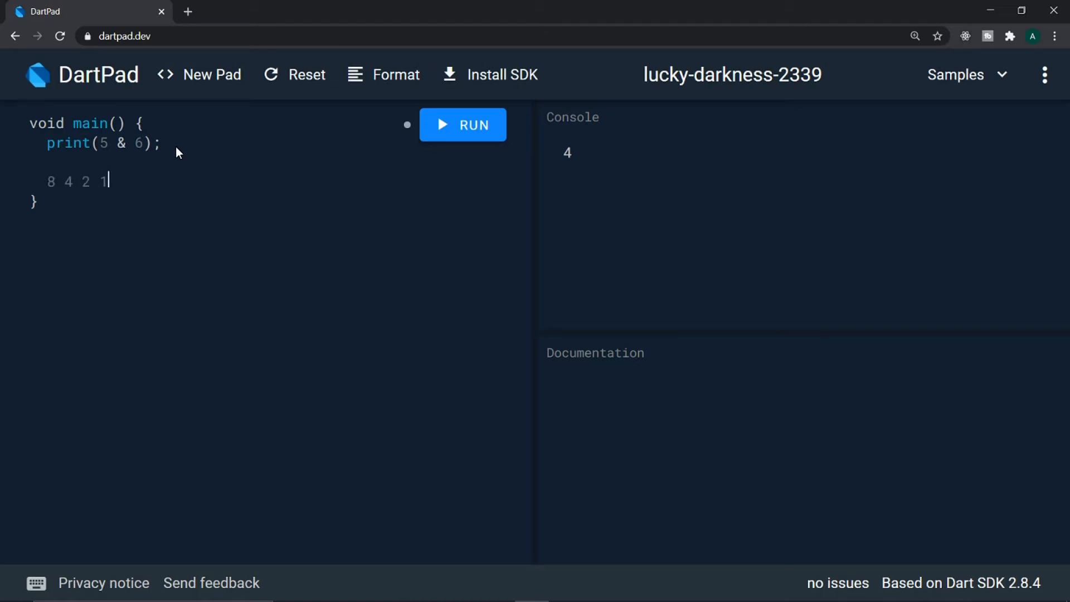
key("enter")
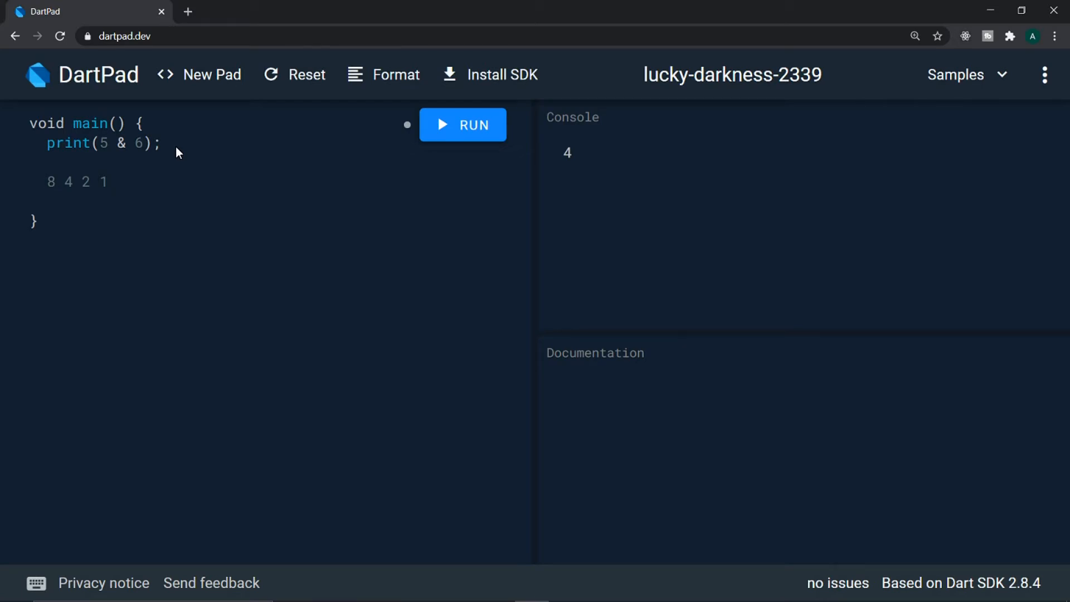
type("0 1 0 1")
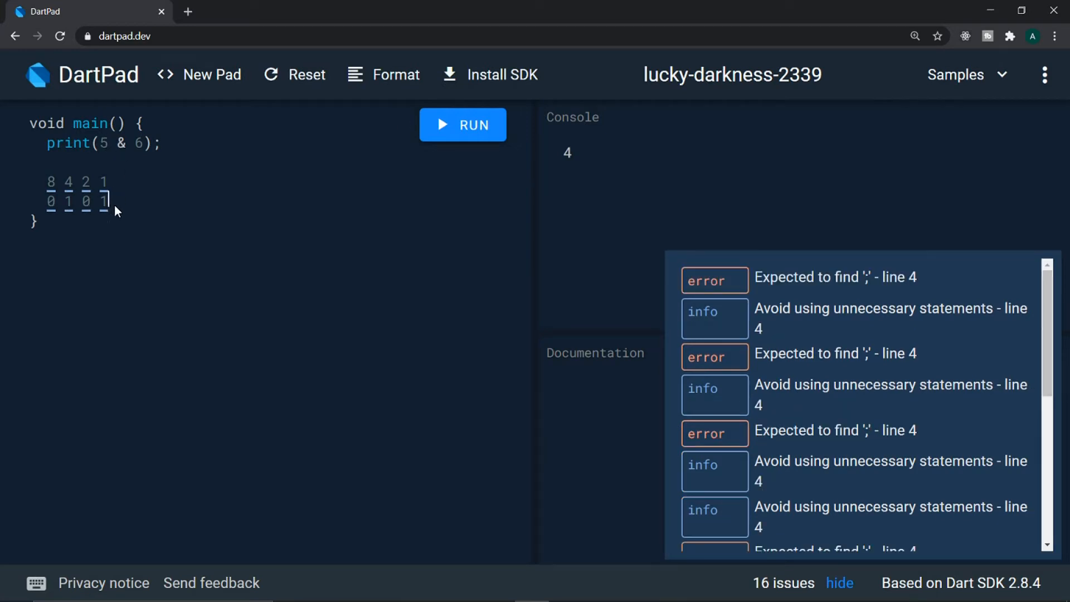
type("1")
key("enter")
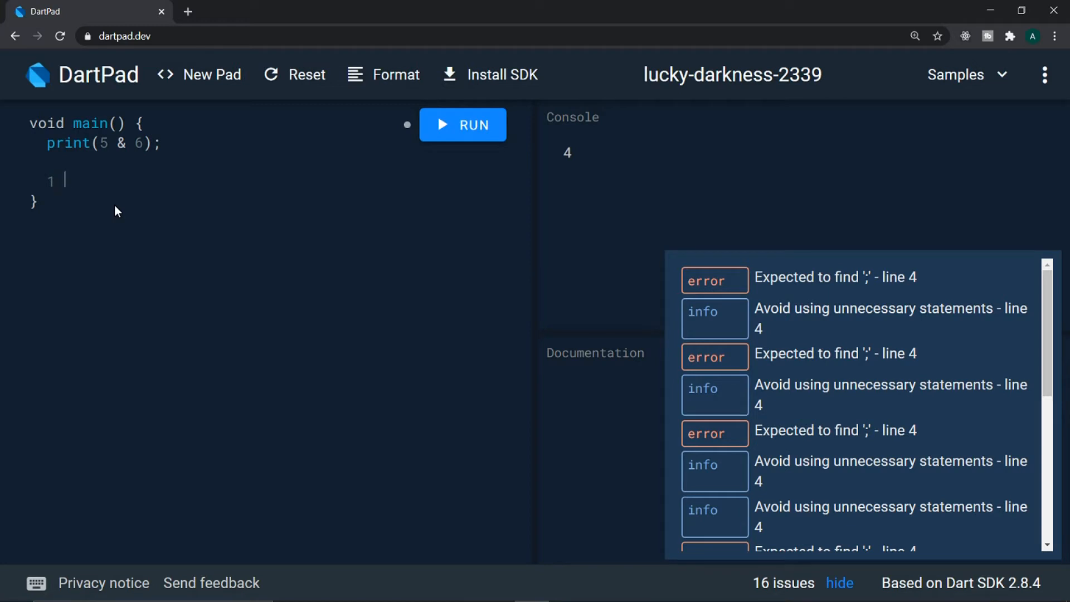
- Write the binary rows 101 and 110 under print(5 & 6) with an underline
type("0")
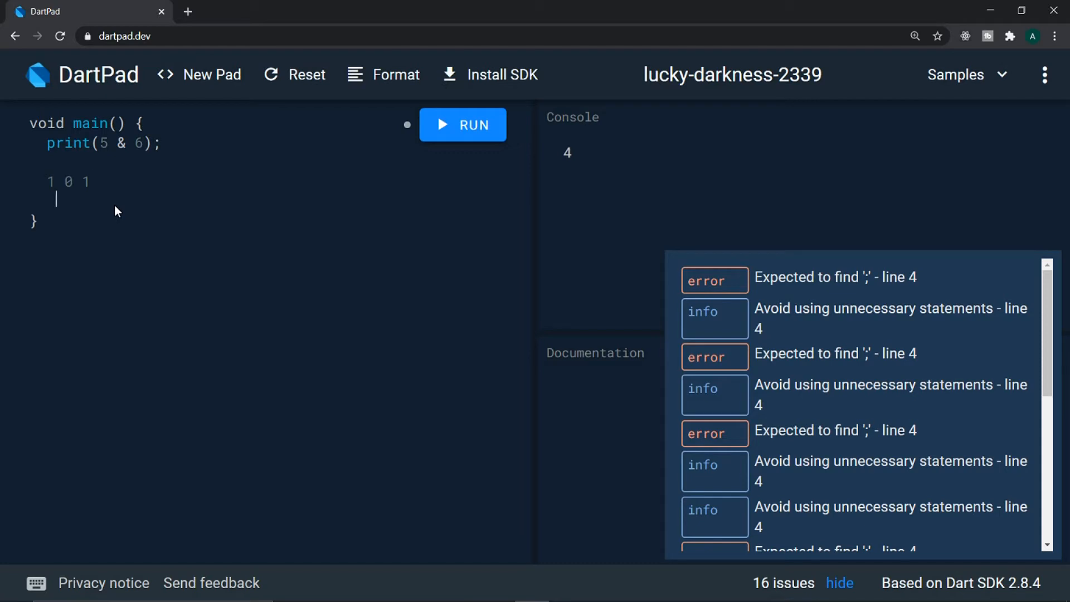
type("1 1")
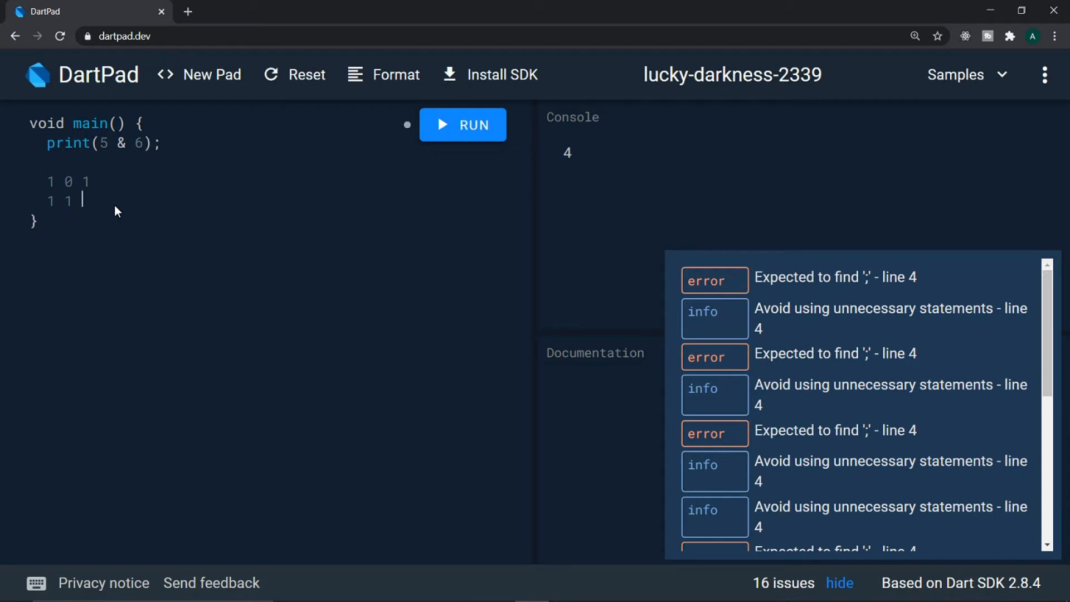
type("0")
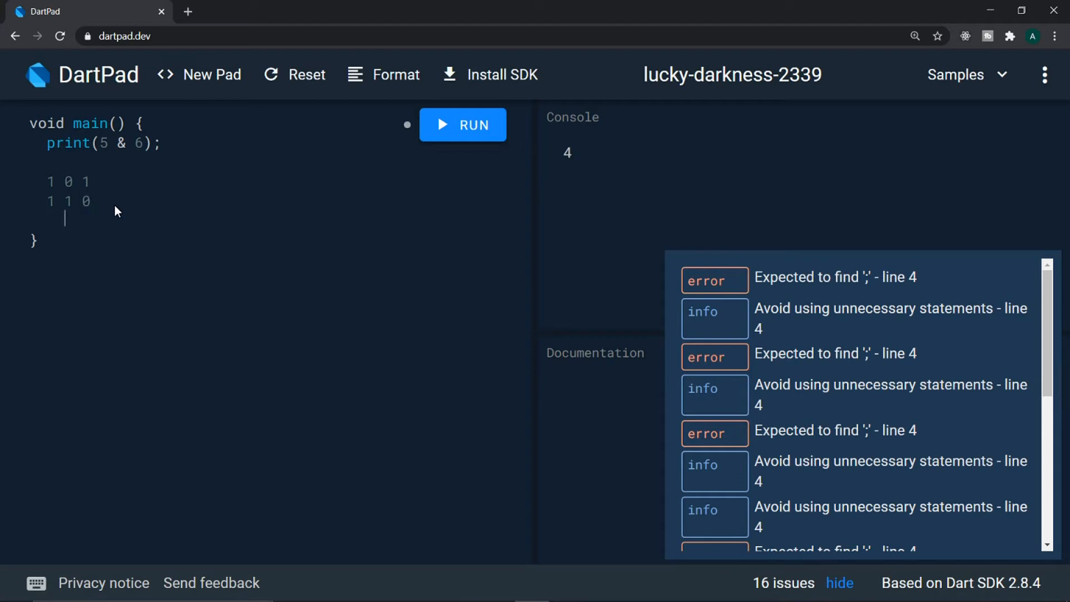
type("-")
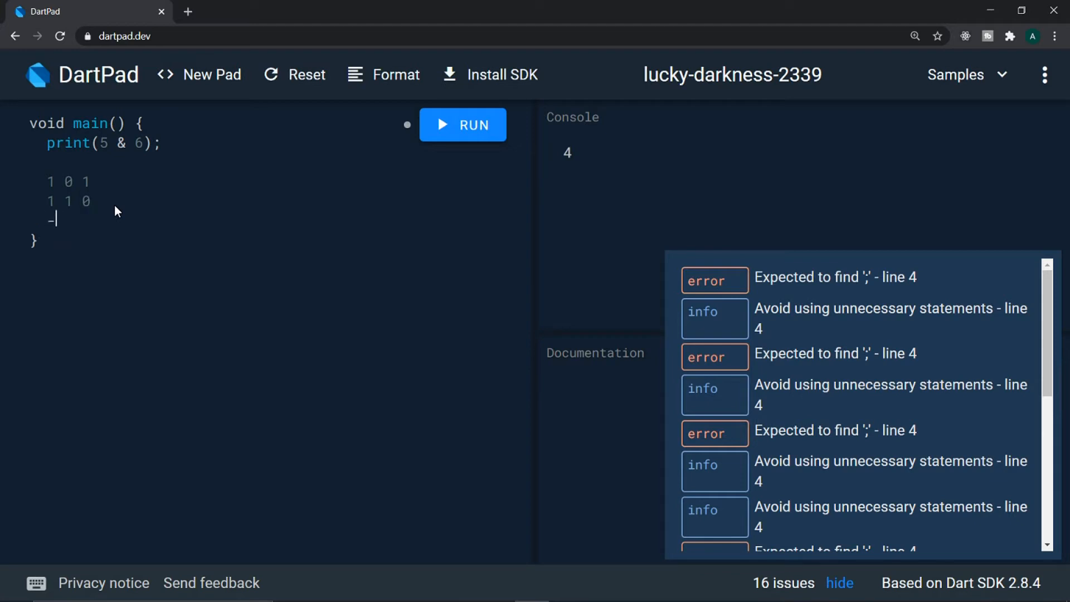
type("-----")
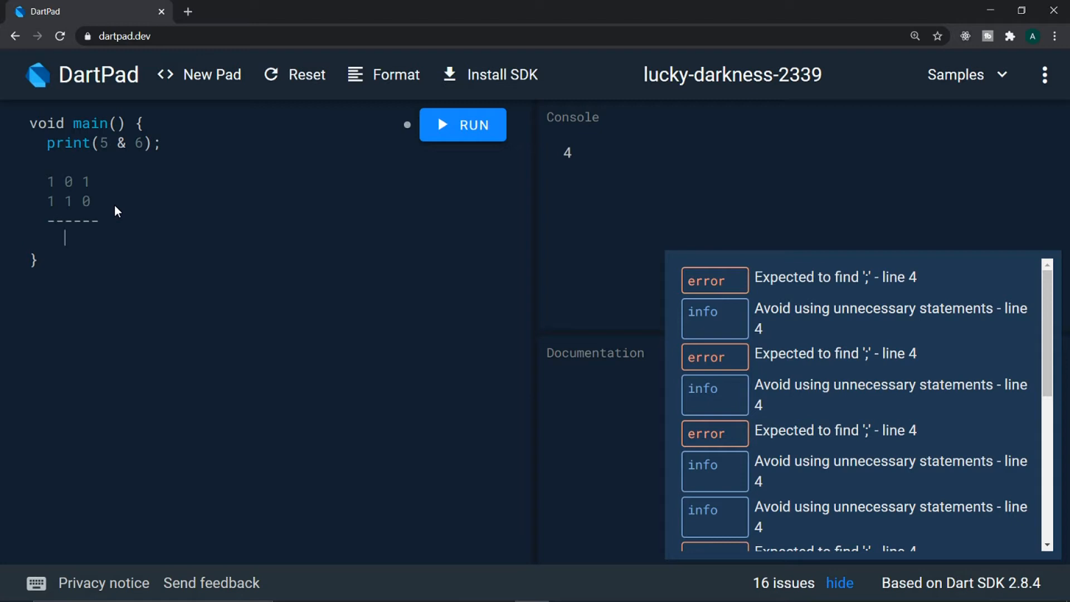
mouse_move(94, 201)
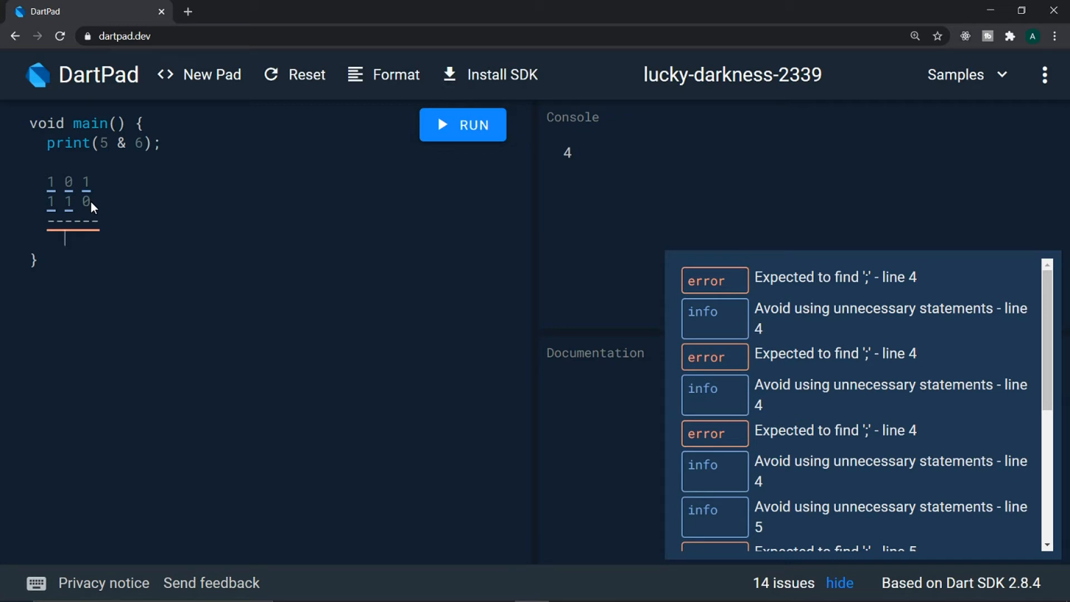
mouse_move(95, 250)
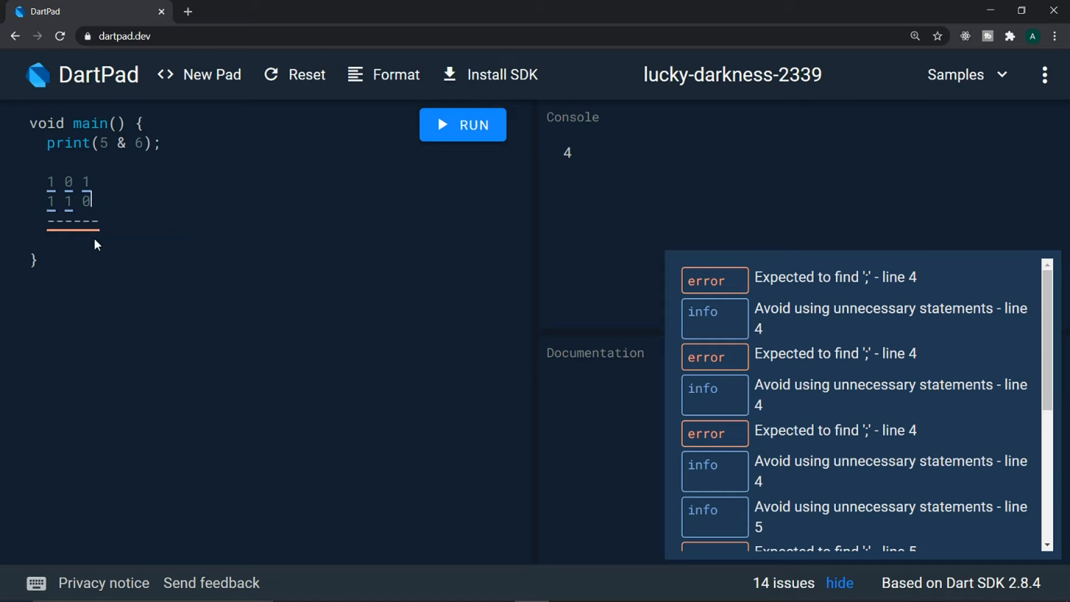
- Add the result row 100 => 4 beneath the underline
left_click(82, 237)
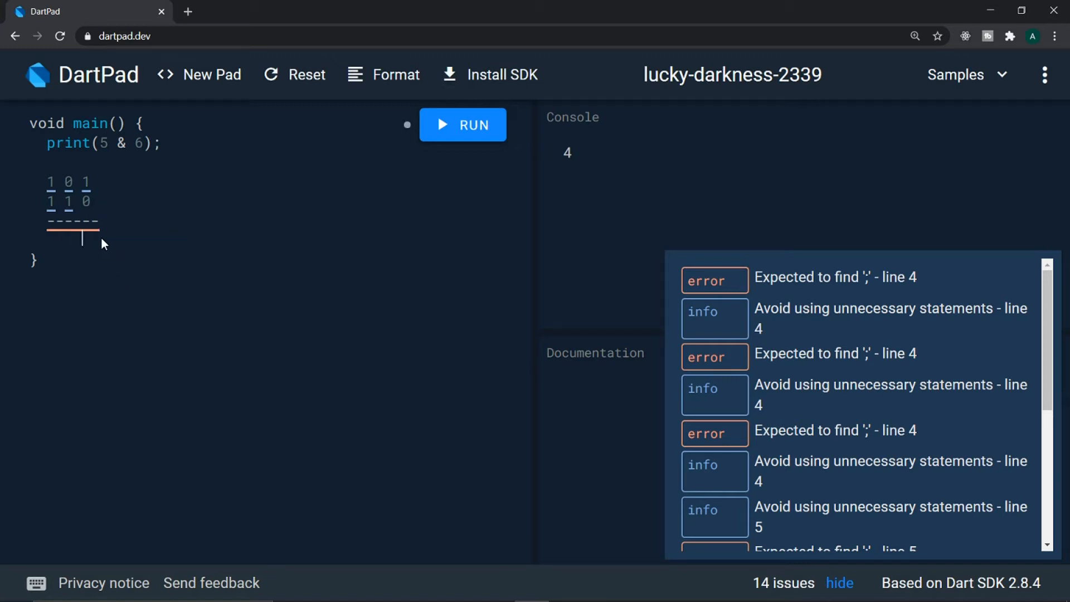
type("0  0")
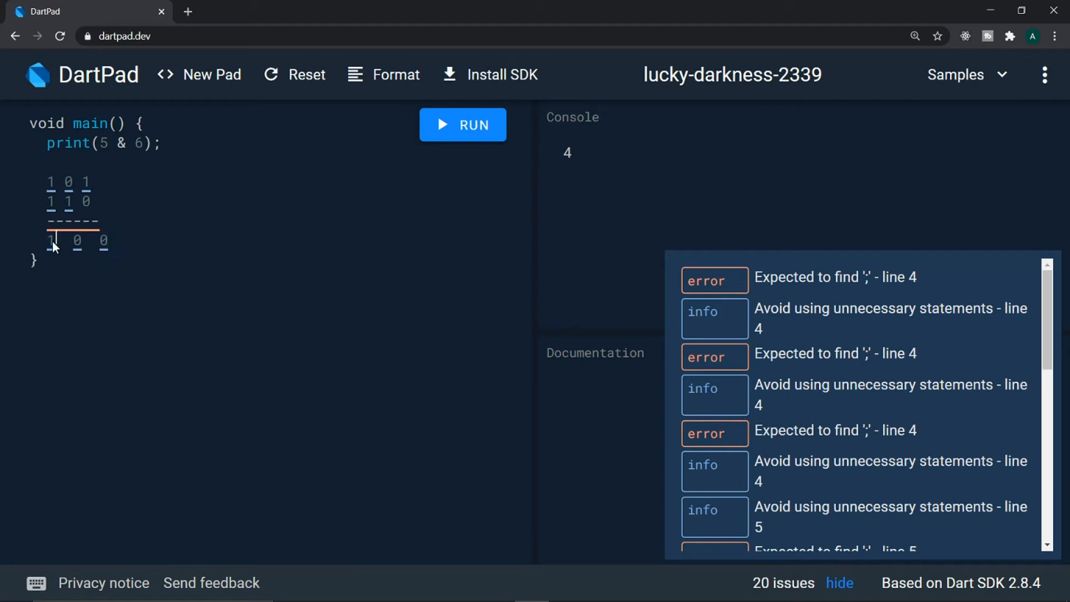
mouse_move(153, 243)
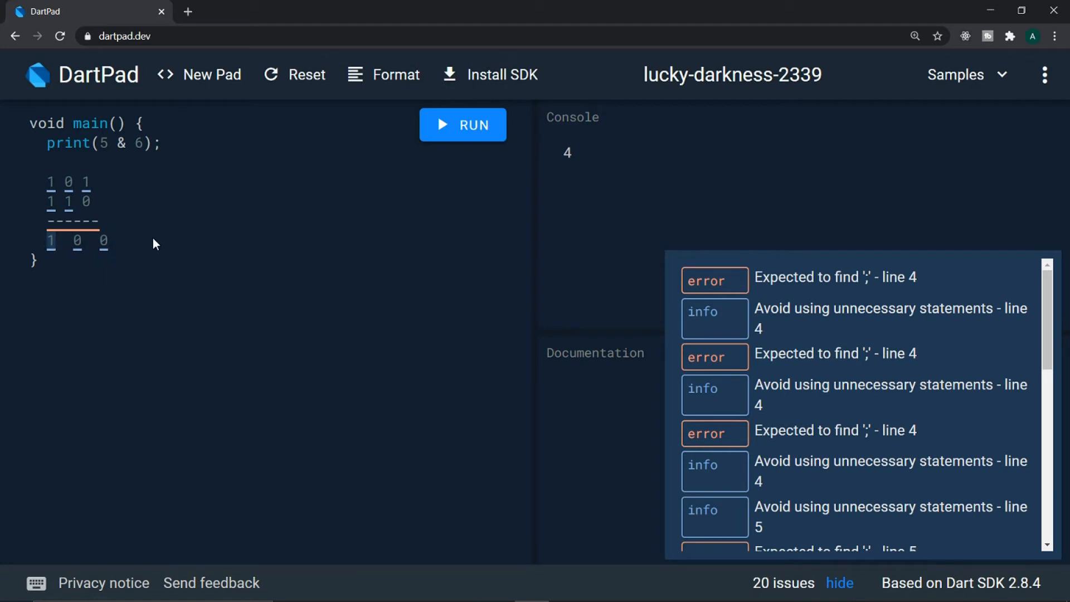
type("=>")
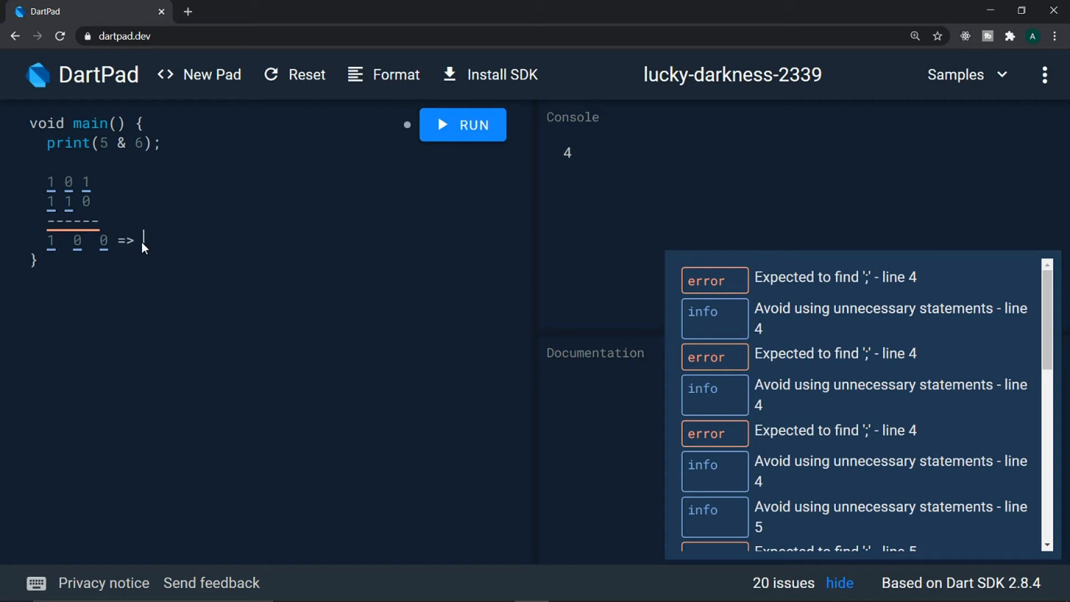
type("4")
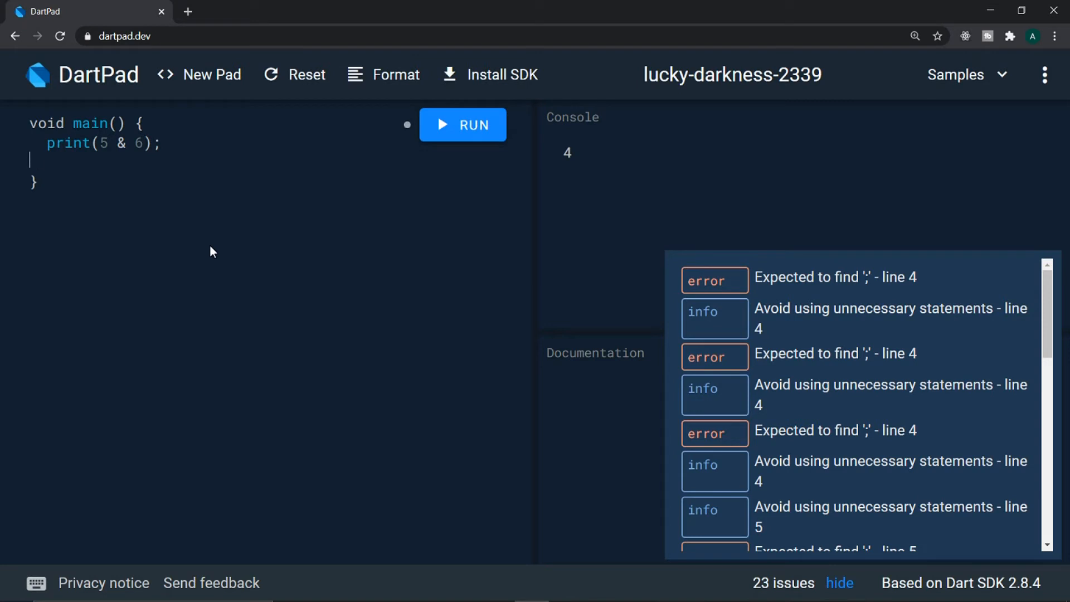
- Add print(5 | 6); to main and run it, showing 7 under 4
type("pr")
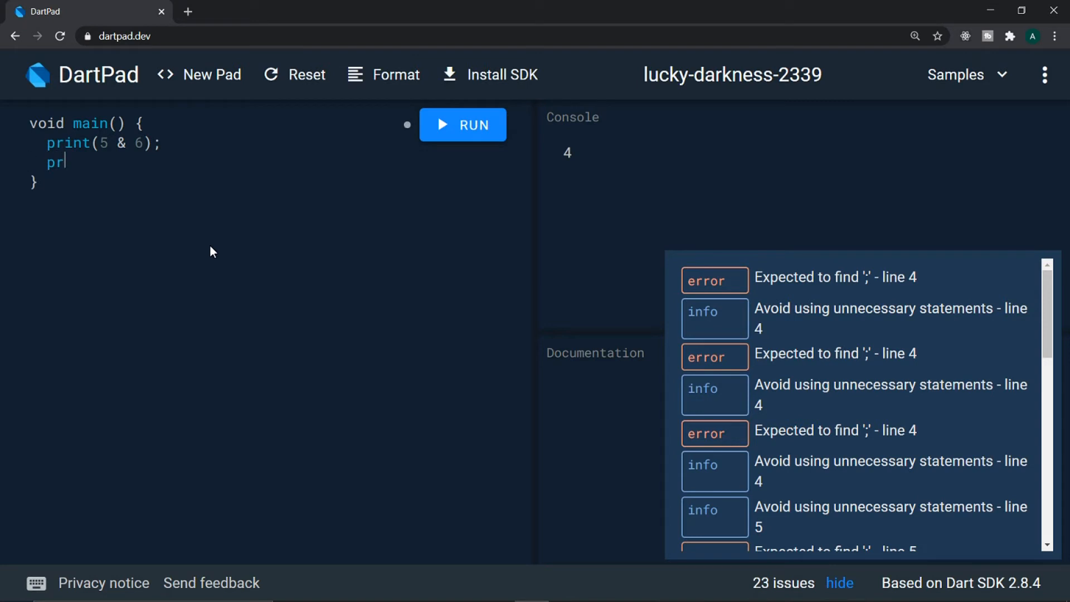
type("int")
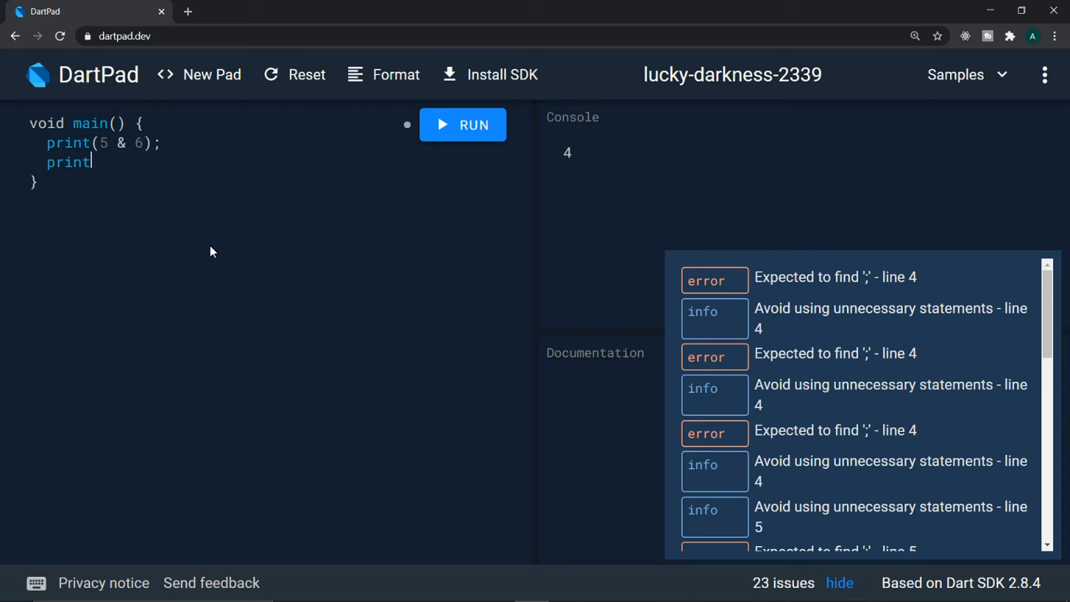
type("(")
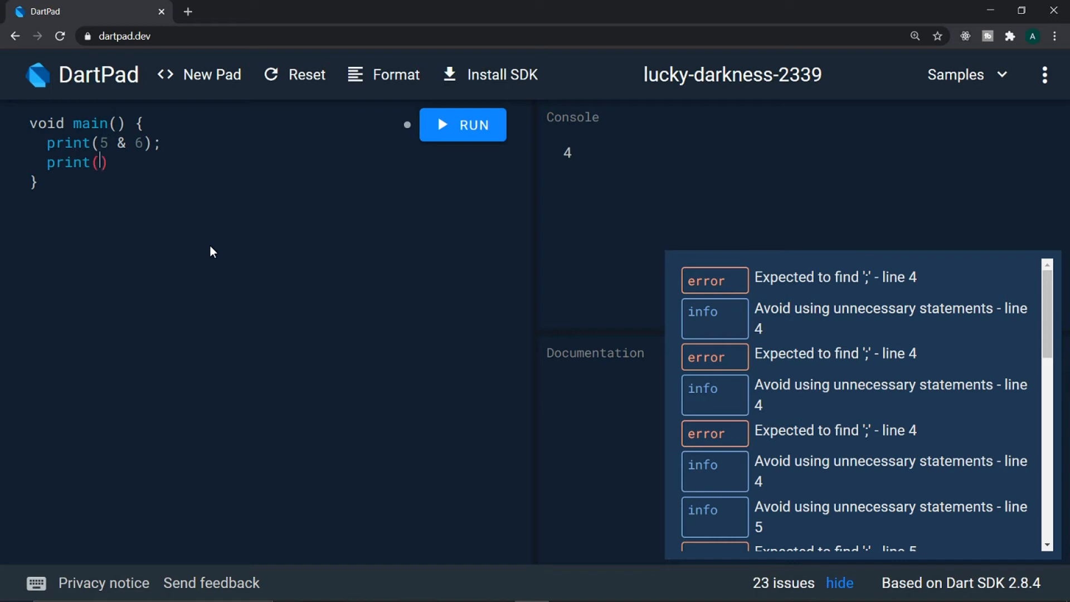
type("5 |")
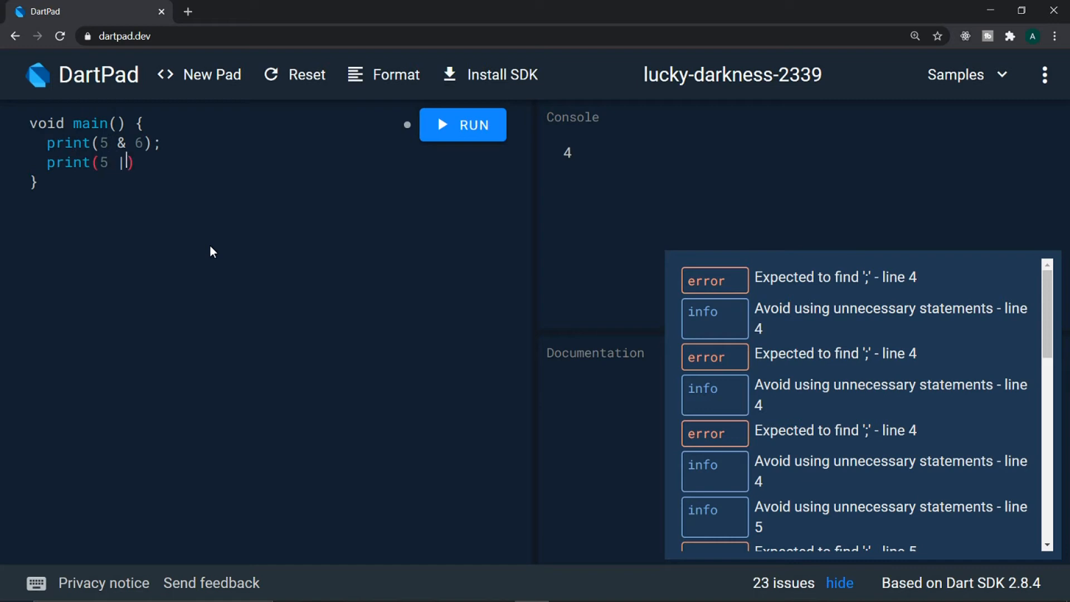
type("\" \"")
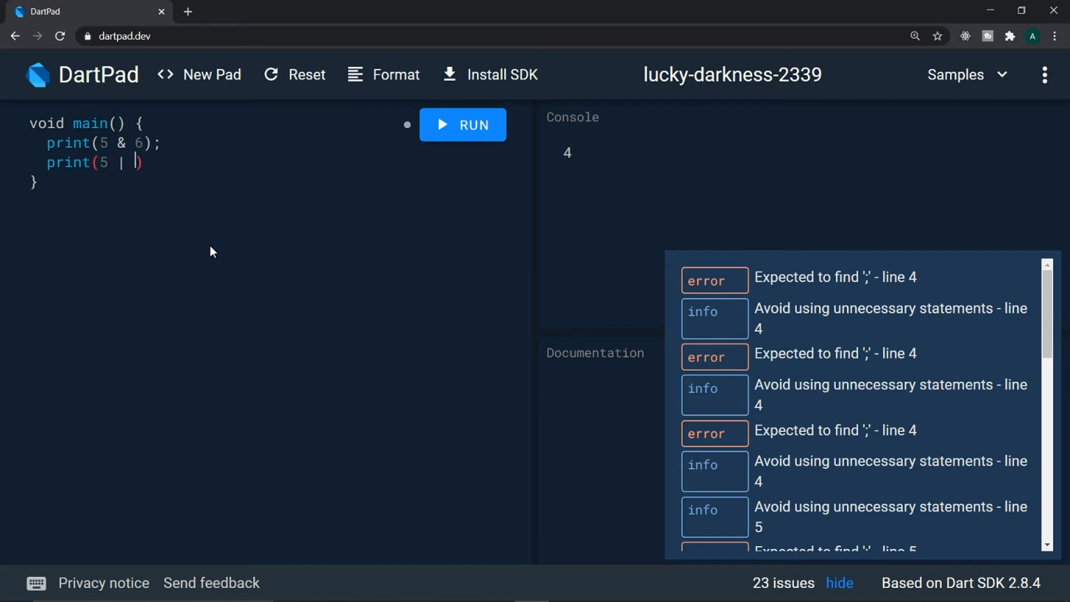
type("6);")
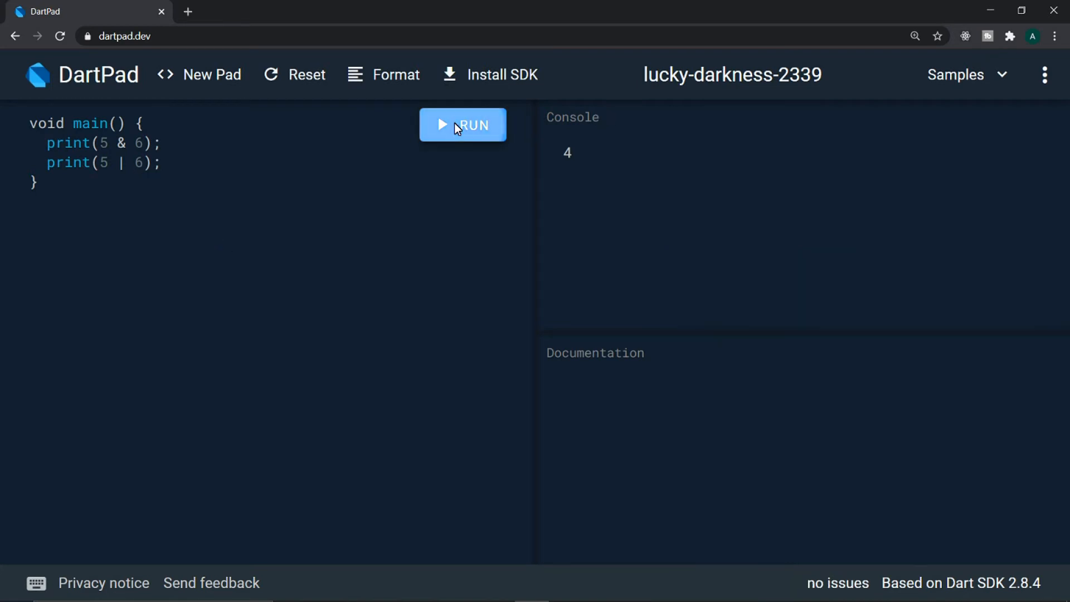
left_click(462, 125)
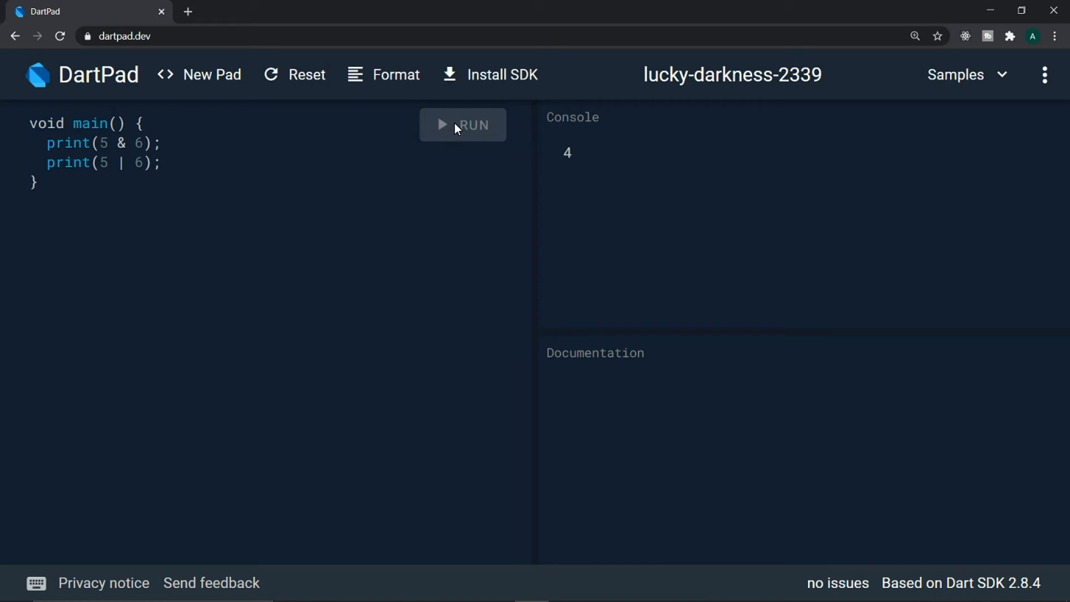
left_click(462, 125)
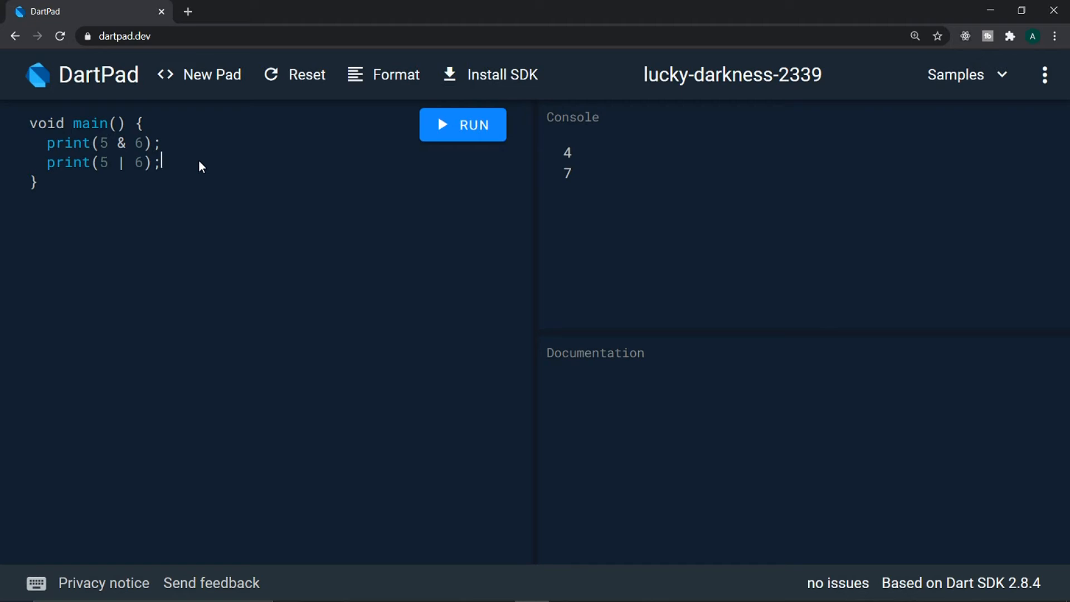
- Add print(5 ^ 6); on a new line and run it so 3 follows 4 and 7
key("enter")
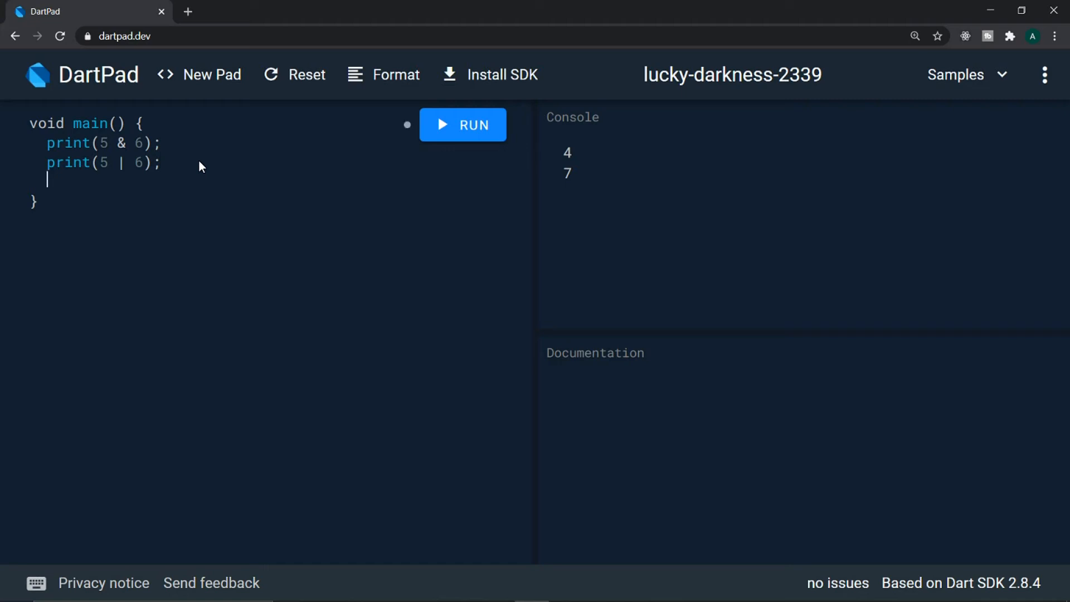
type("prinr")
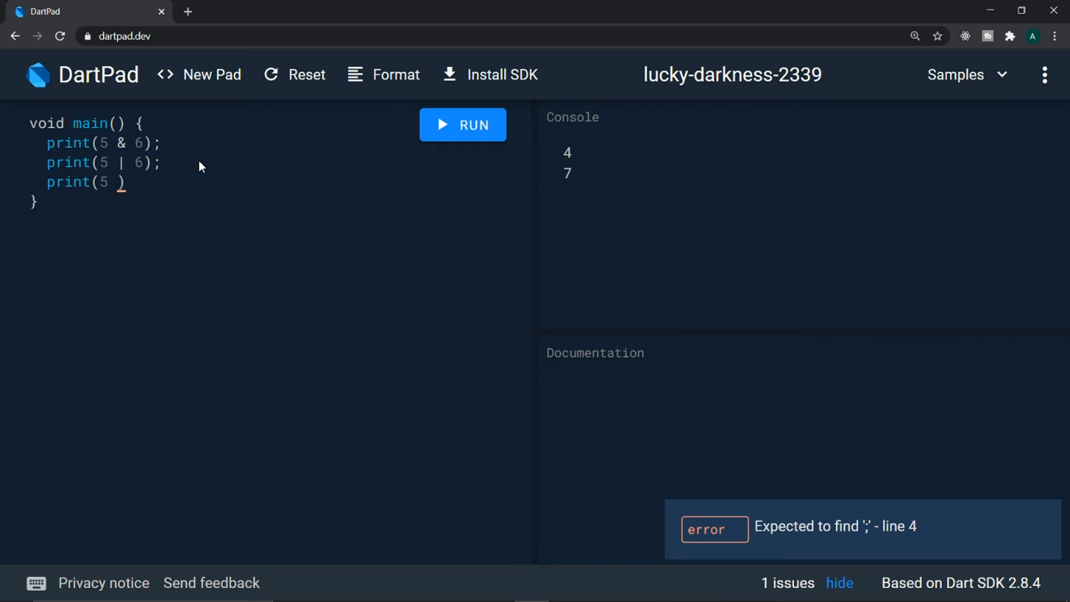
type("^")
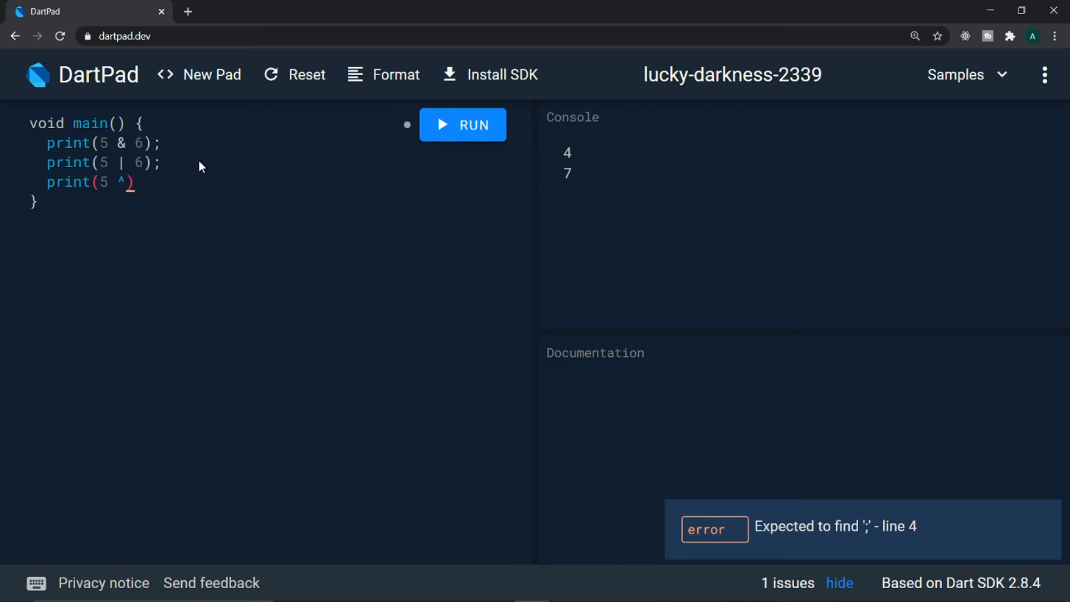
type("6);")
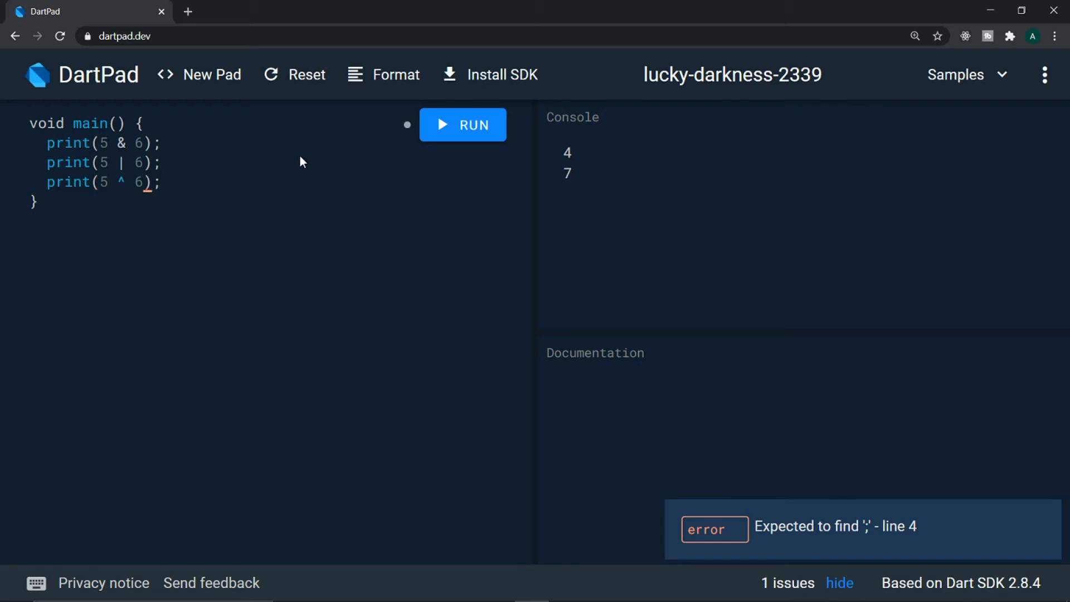
left_click(463, 125)
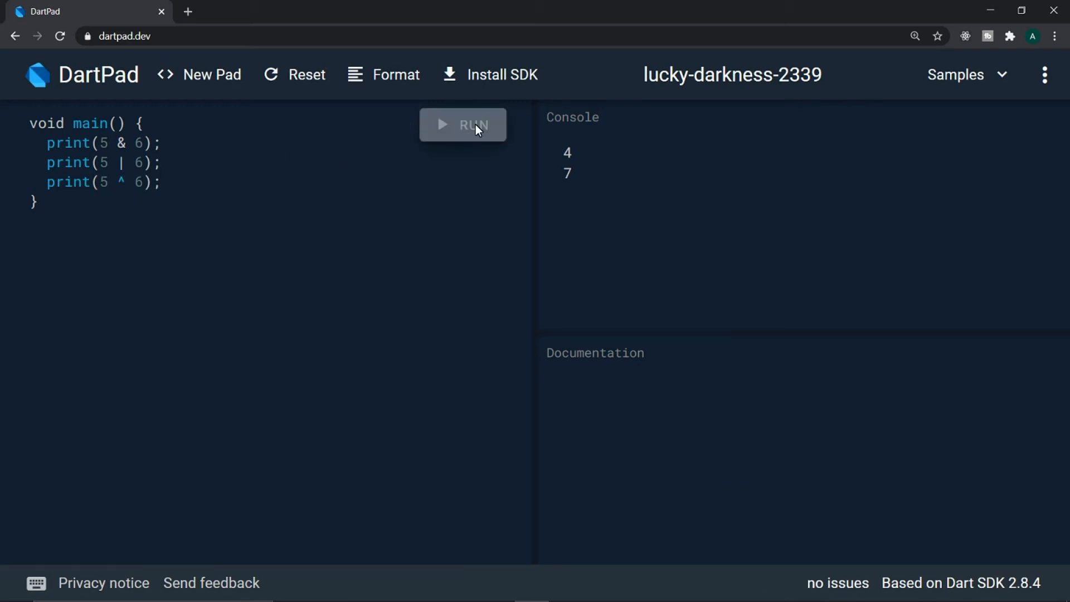
mouse_move(563, 207)
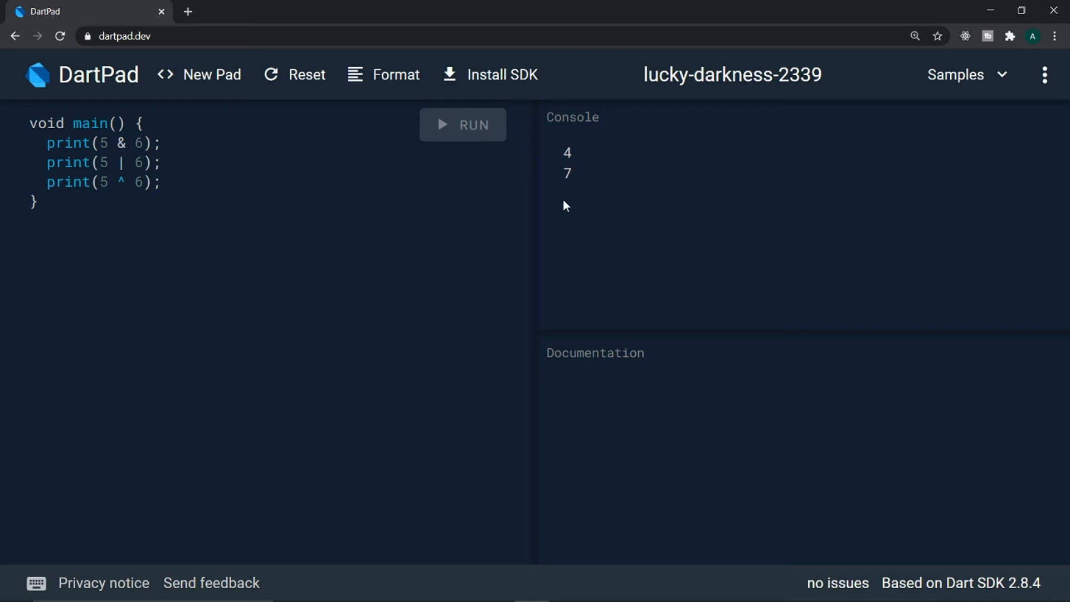
left_click(462, 125)
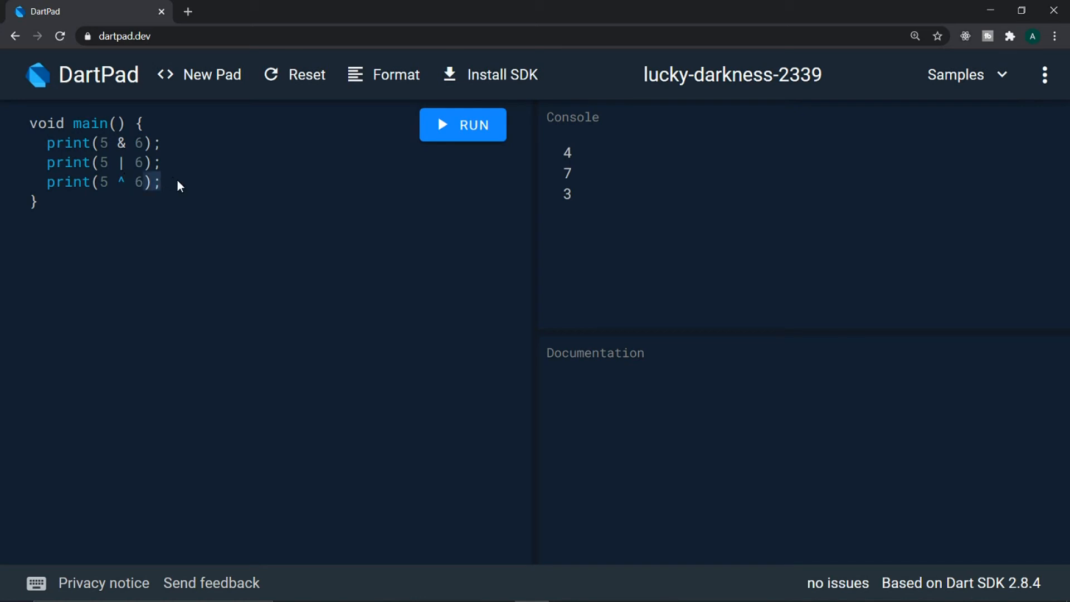
left_click(161, 181)
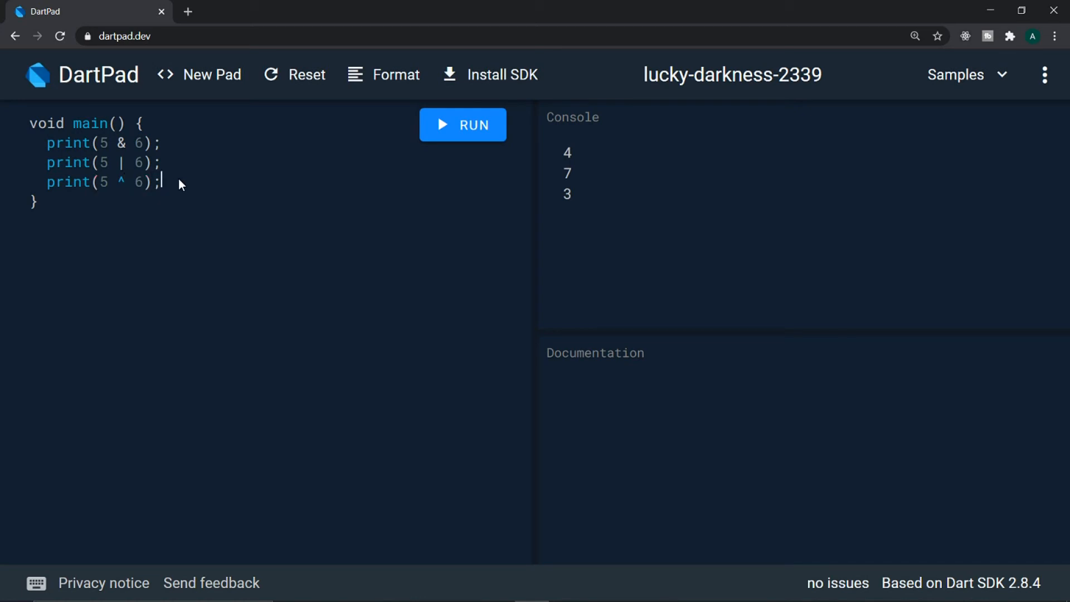
- Add print(5 << 1); with shift amount 1, and select << to read its documentation
key("Enter")
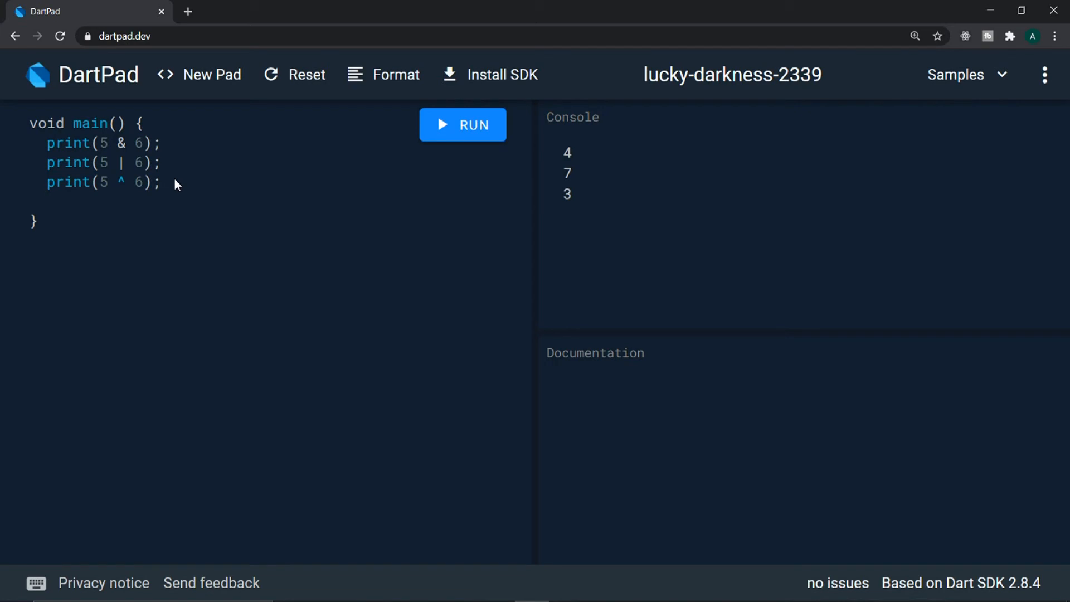
type("p")
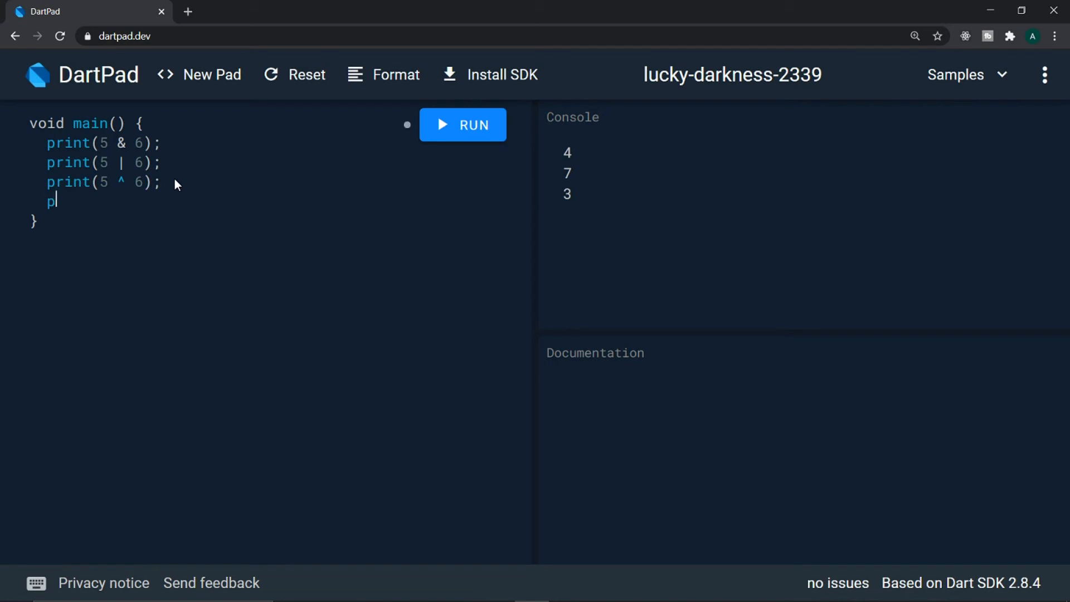
type("rint(5")
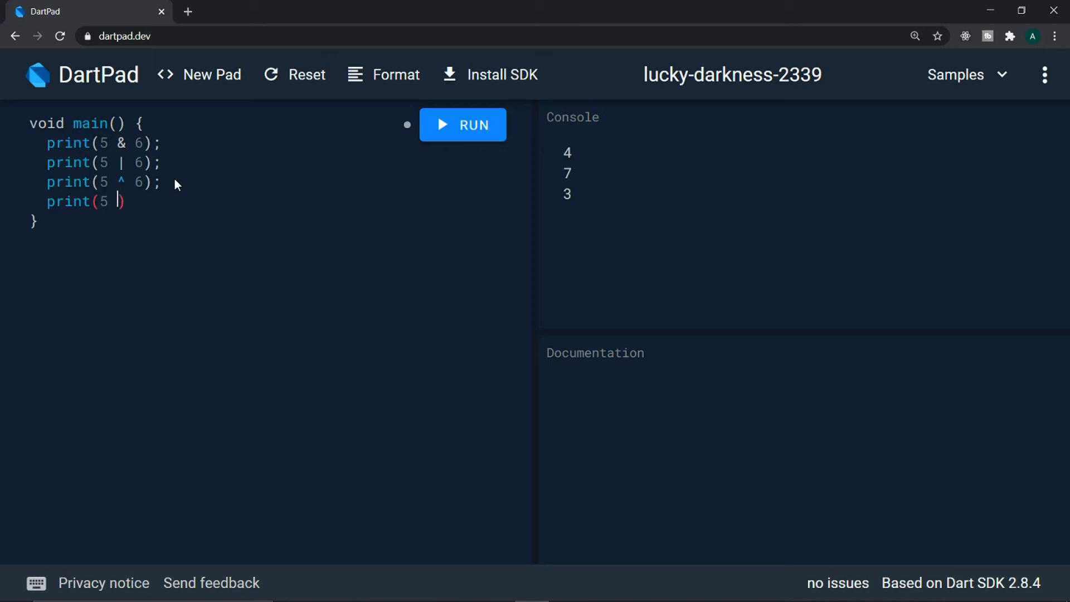
type(">> 6")
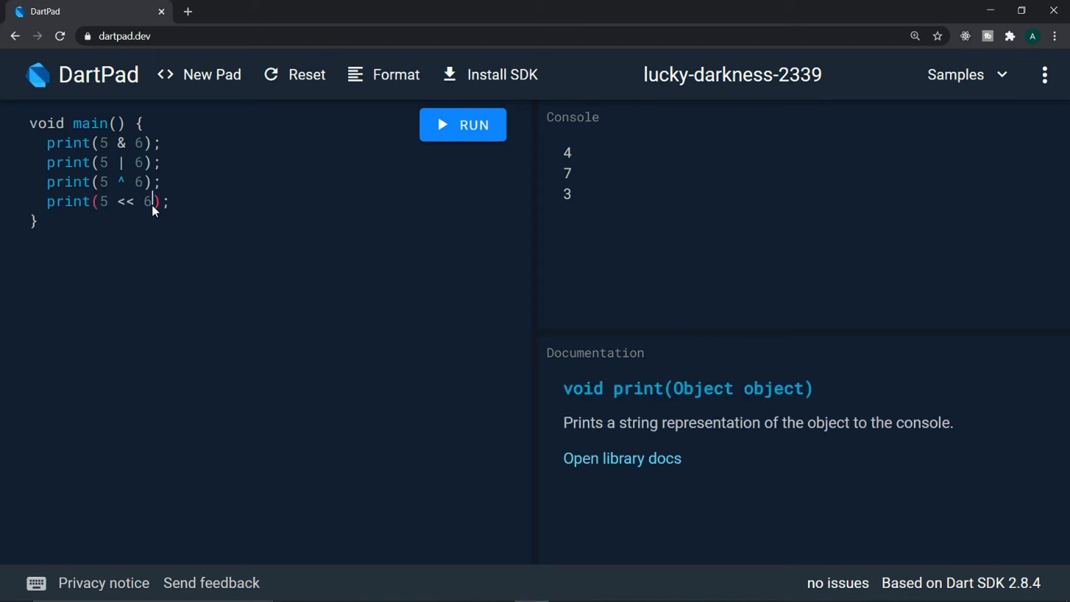
key("Backspace")
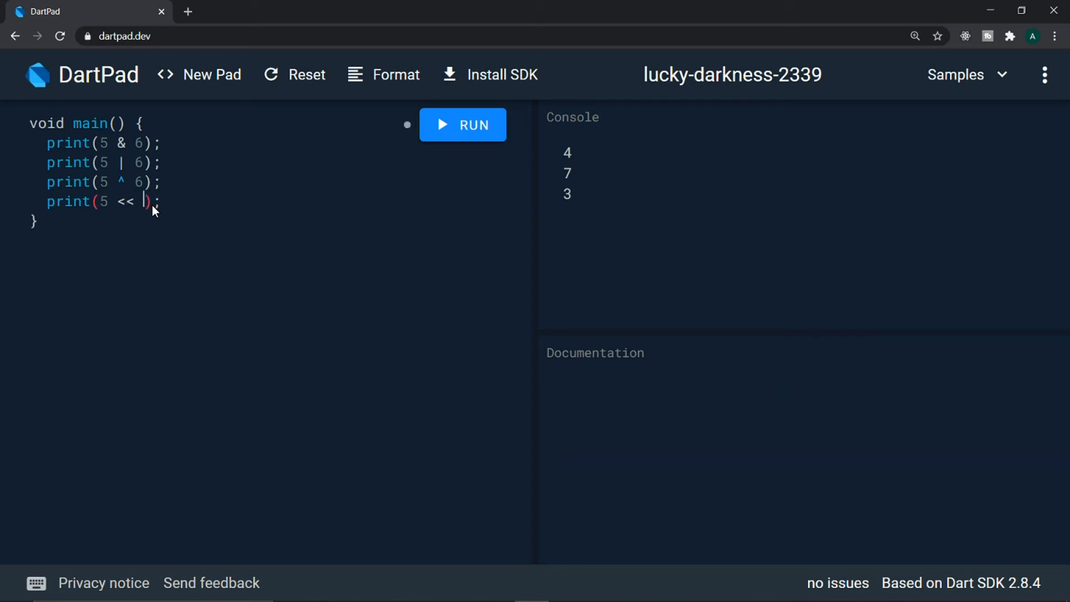
type("1")
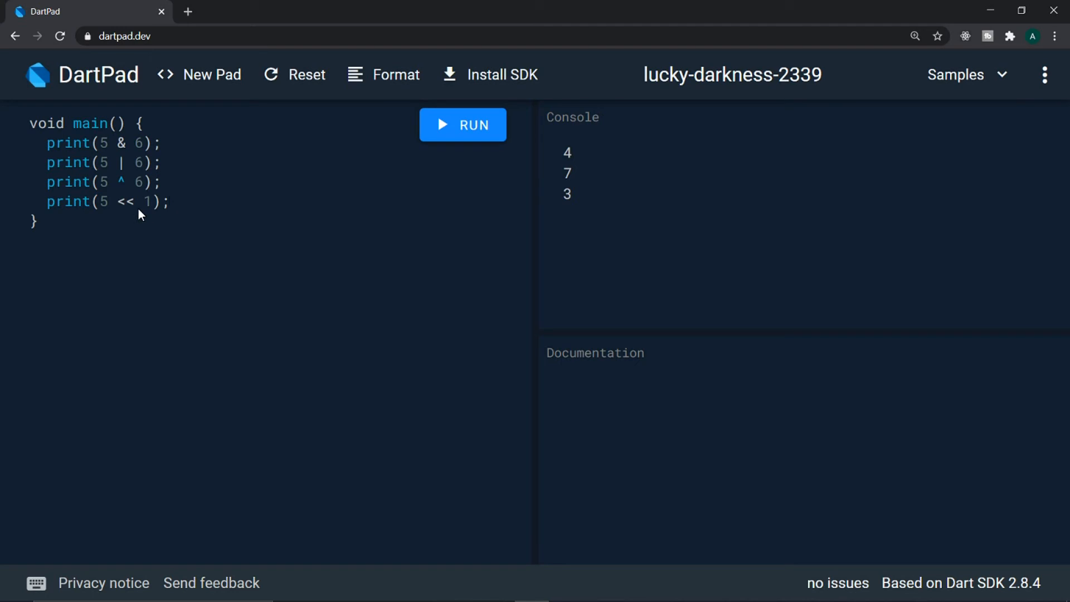
double_click(125, 202)
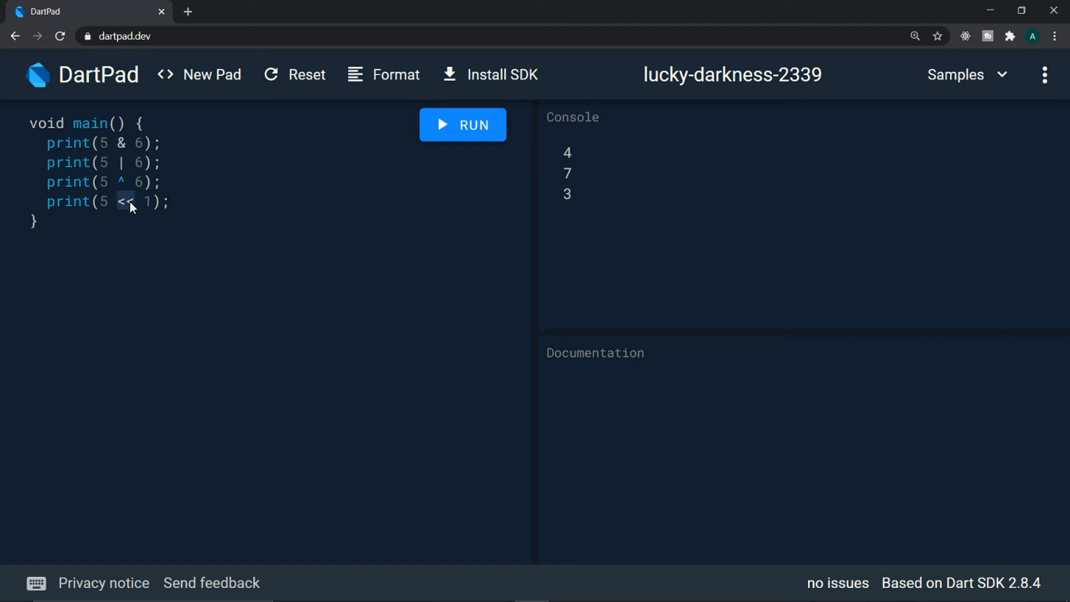
left_click(125, 201)
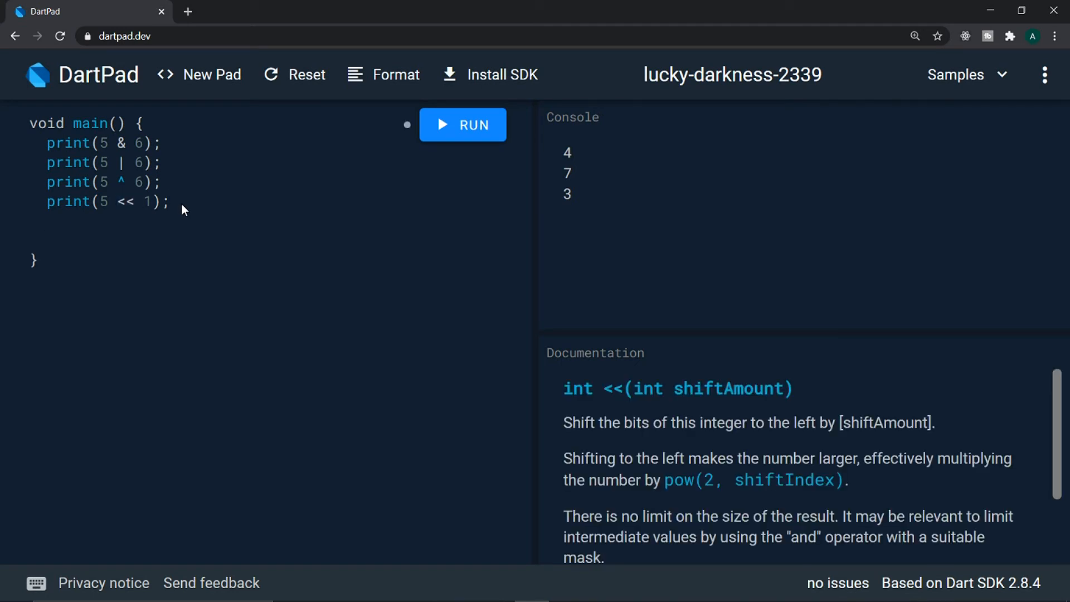
- Jot the binary note 0101 => 1010, remove it, and run to print 10
left_click(48, 238)
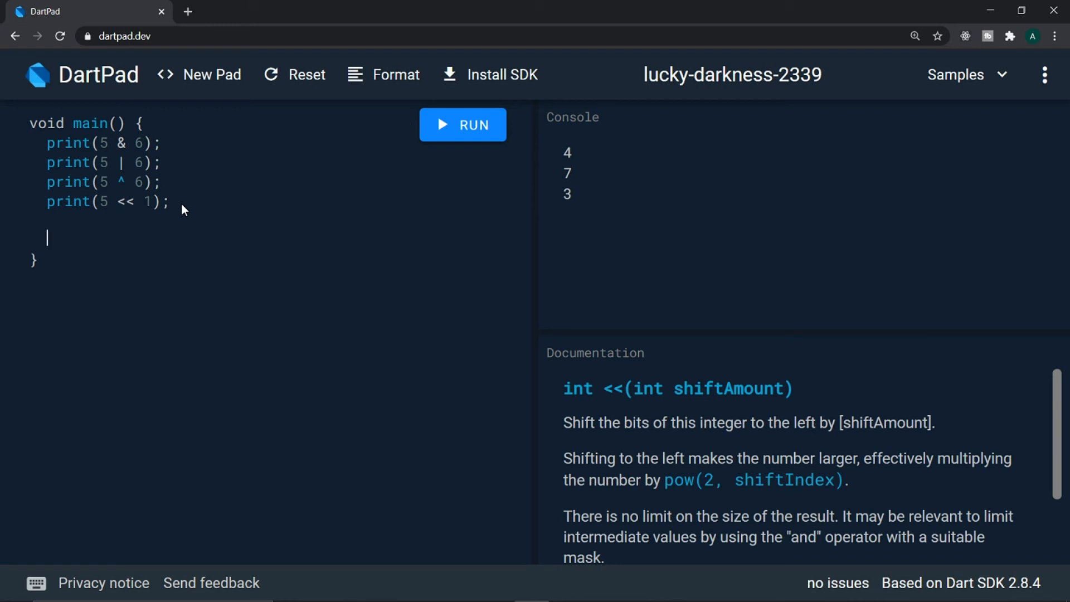
type("0 1 0")
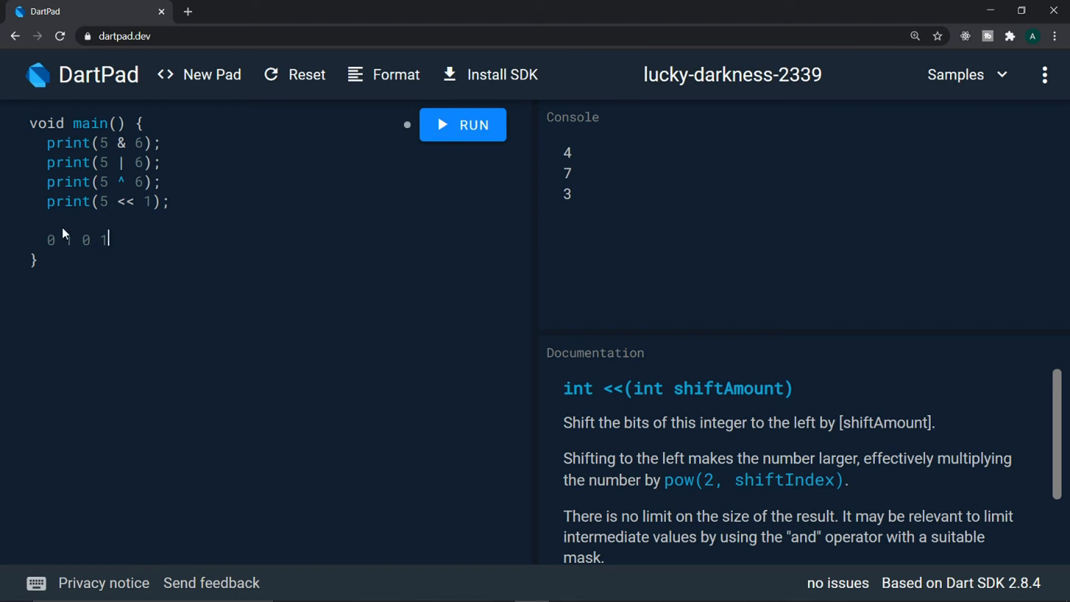
type("1")
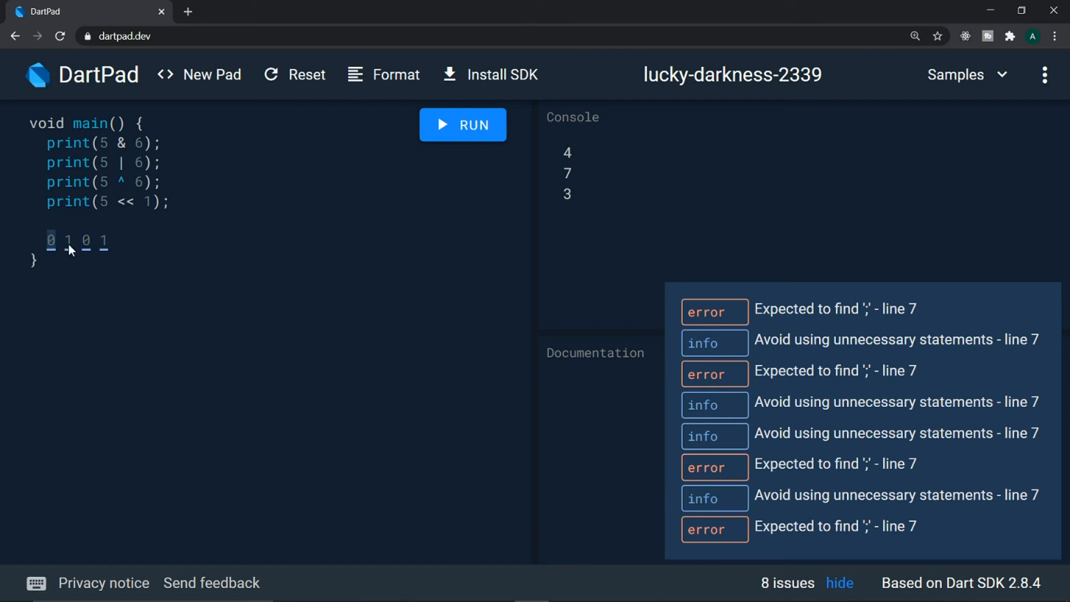
mouse_move(45, 249)
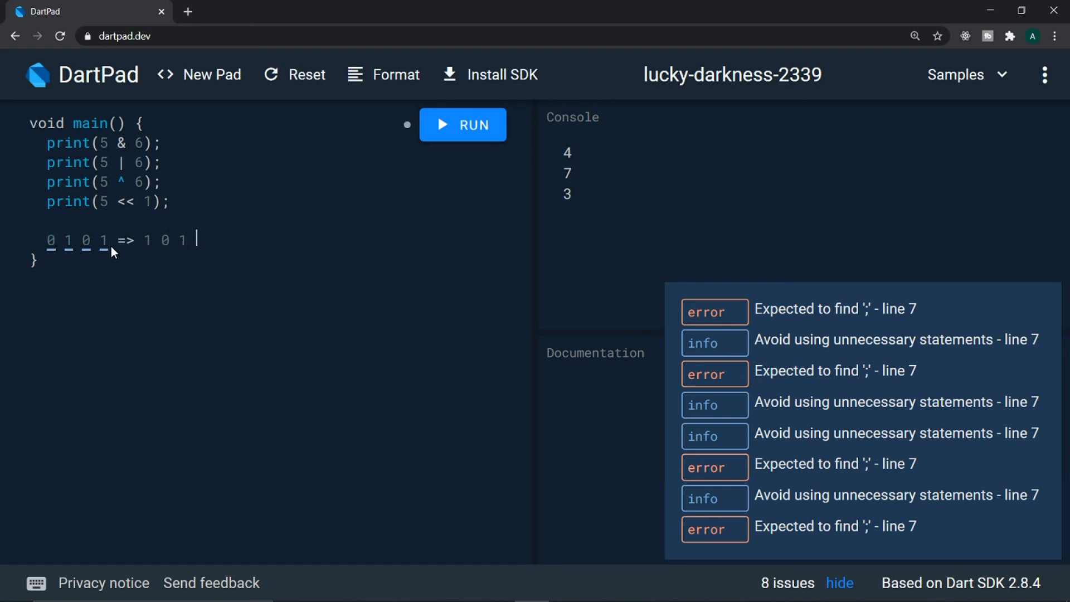
type("0")
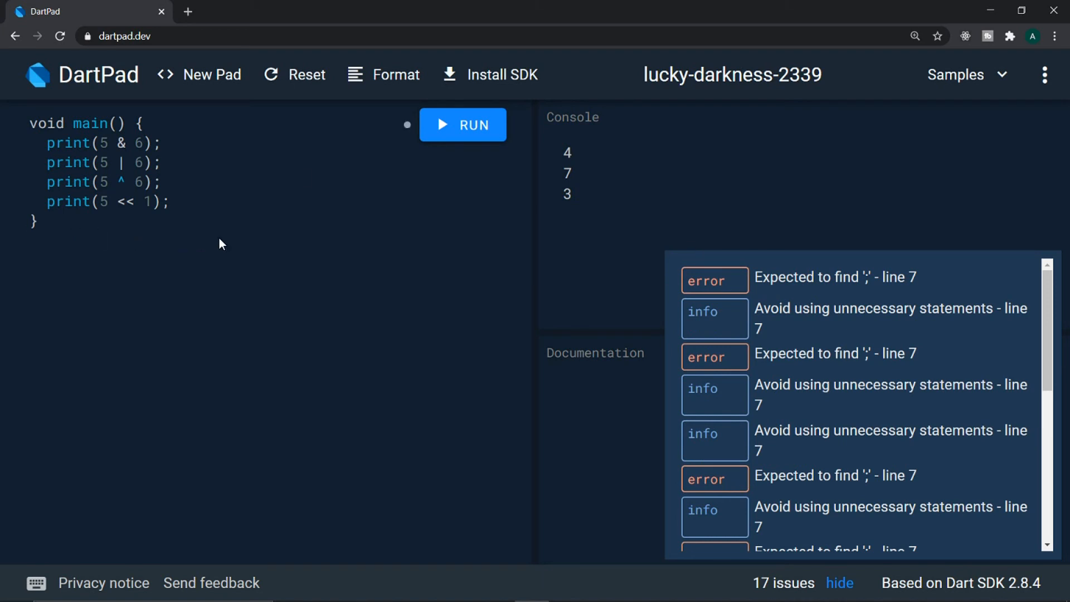
left_click(463, 125)
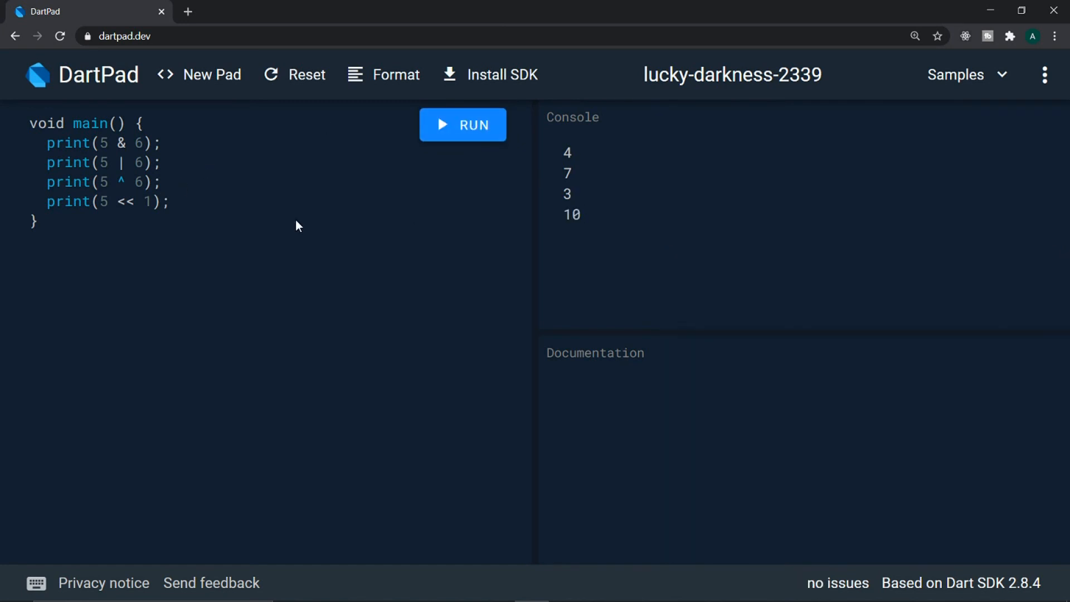
- Add print(5 >> 1); after the left-shift statement
left_click(170, 201)
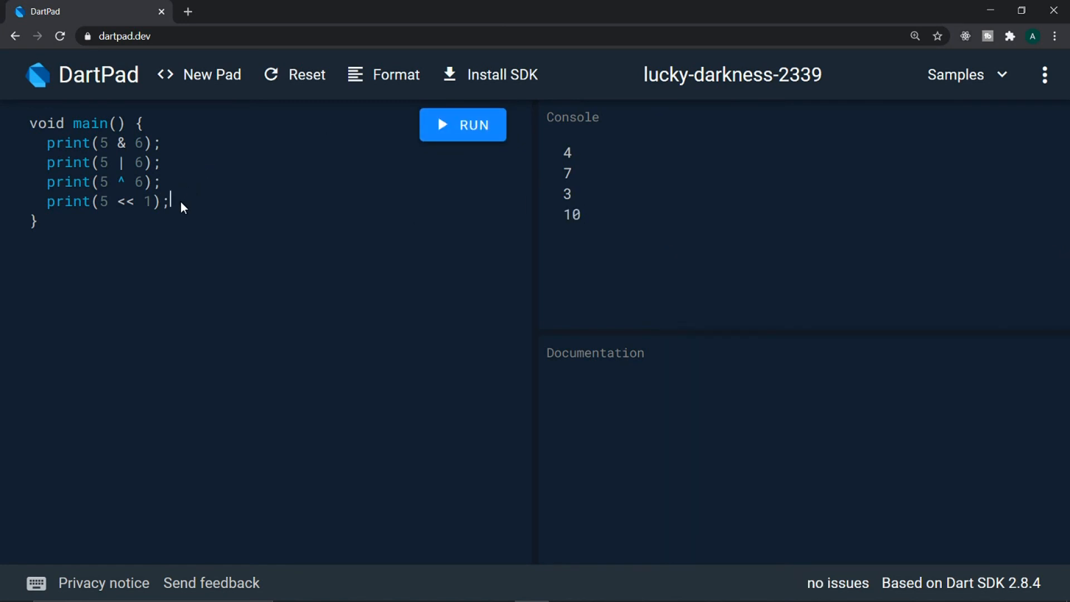
type("pr")
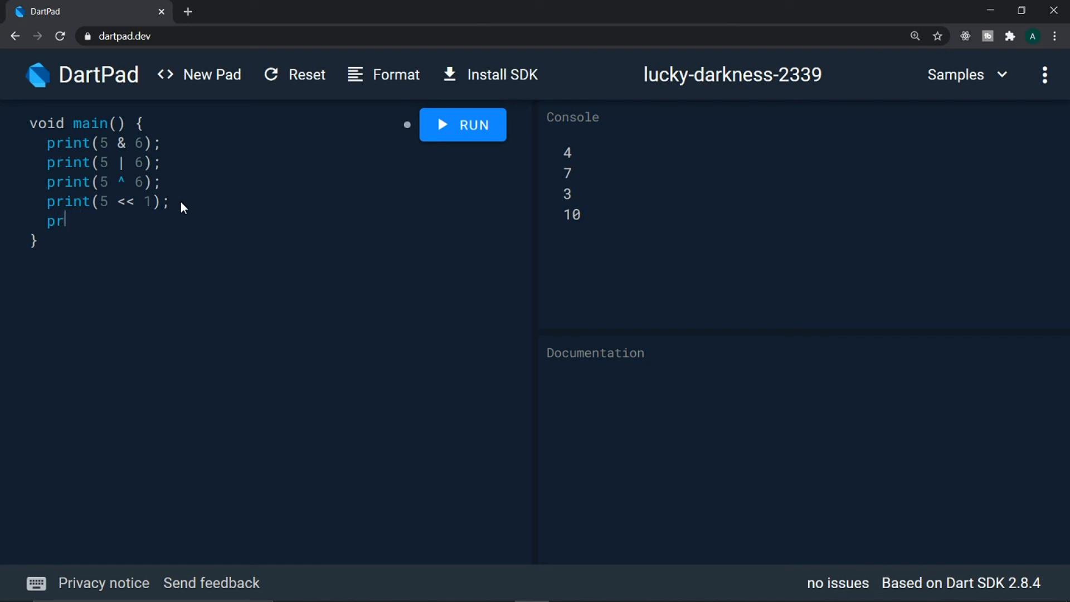
type("int(")
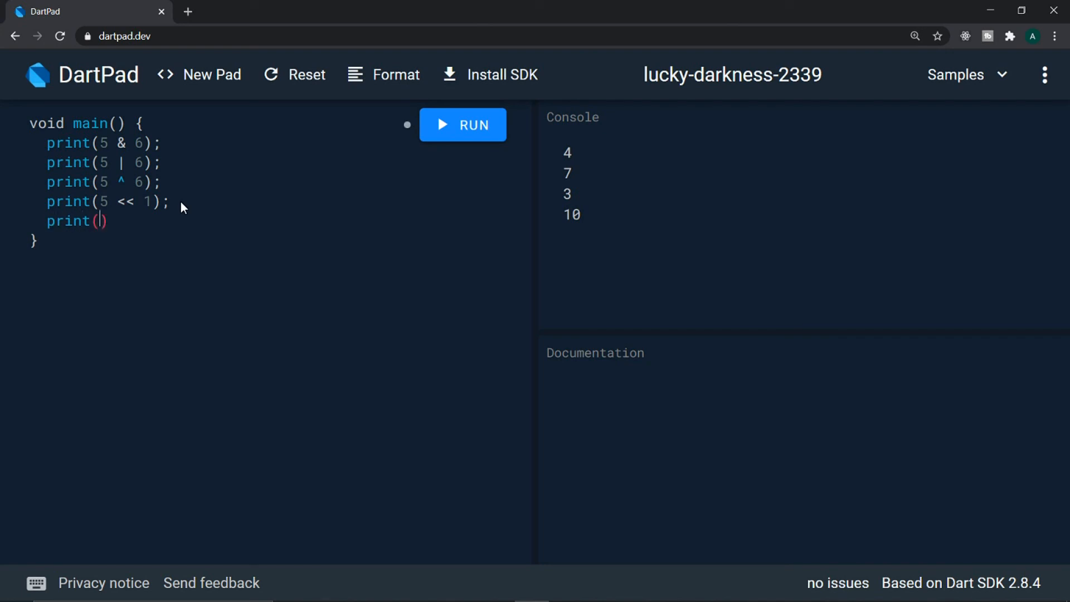
type("5")
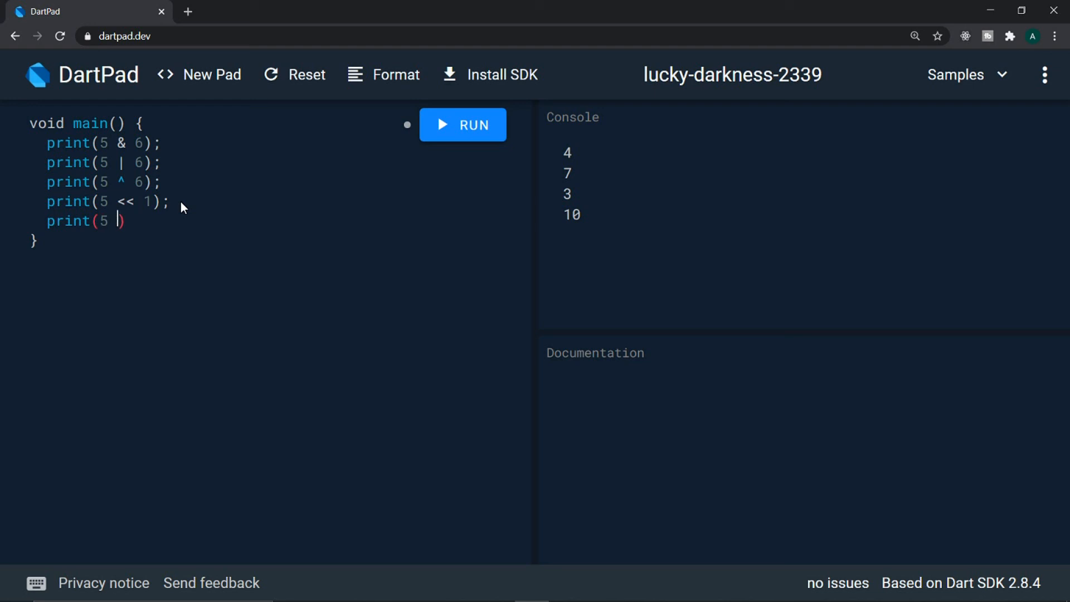
type(">> 1")
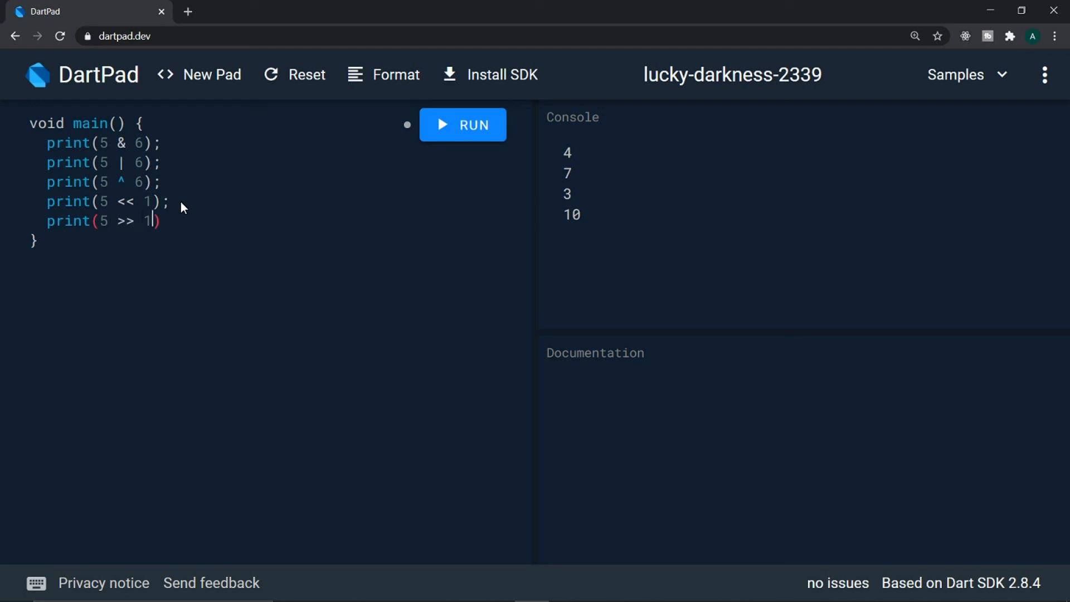
type(";")
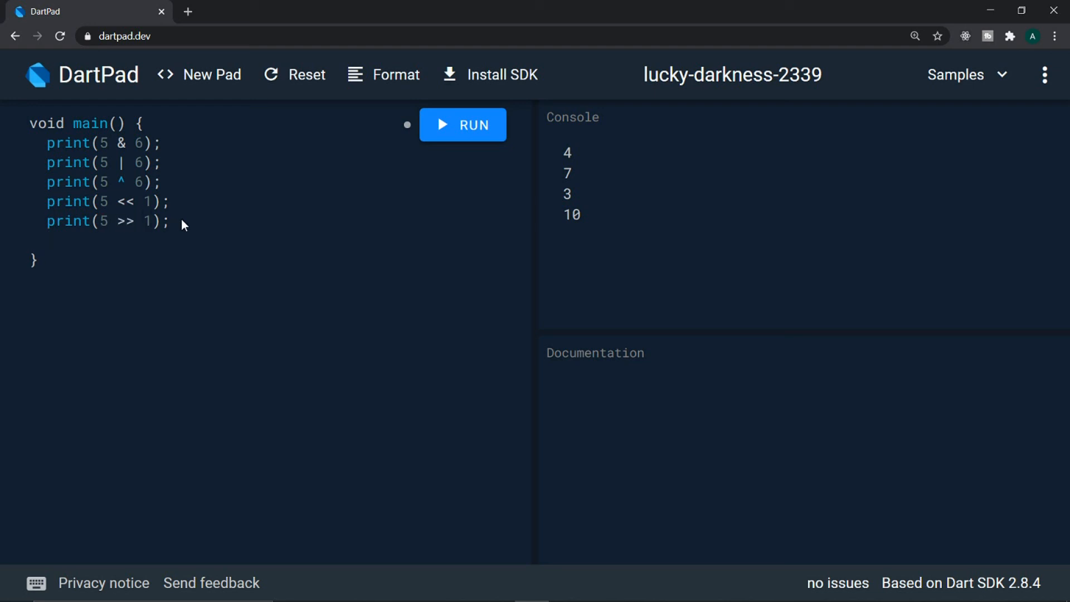
- Sketch and delete a binary note, then run so the console ends with 2
type("0 1 0 1 =>")
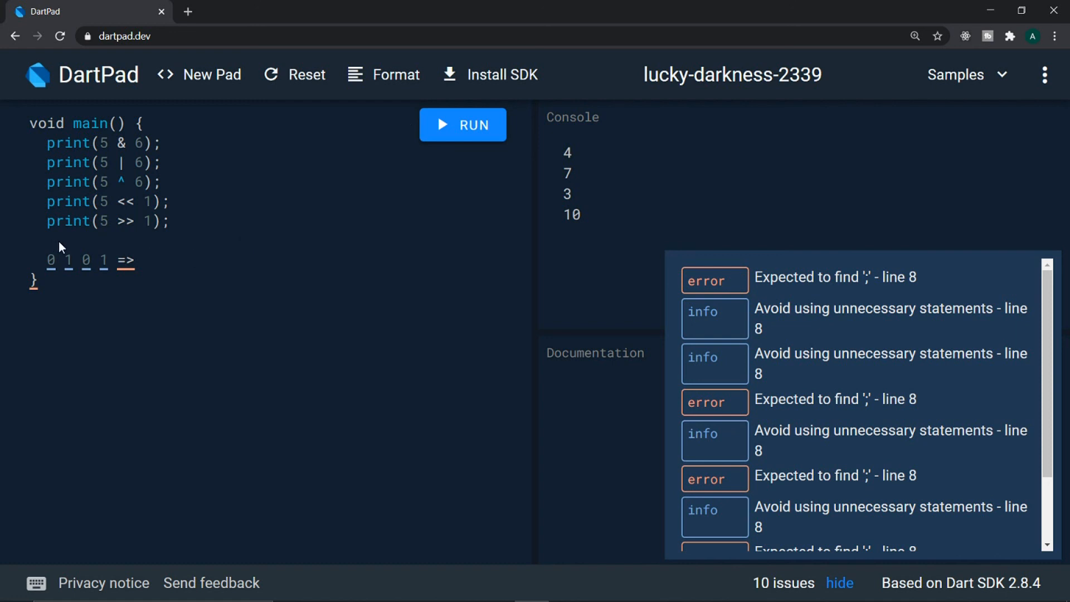
mouse_move(194, 269)
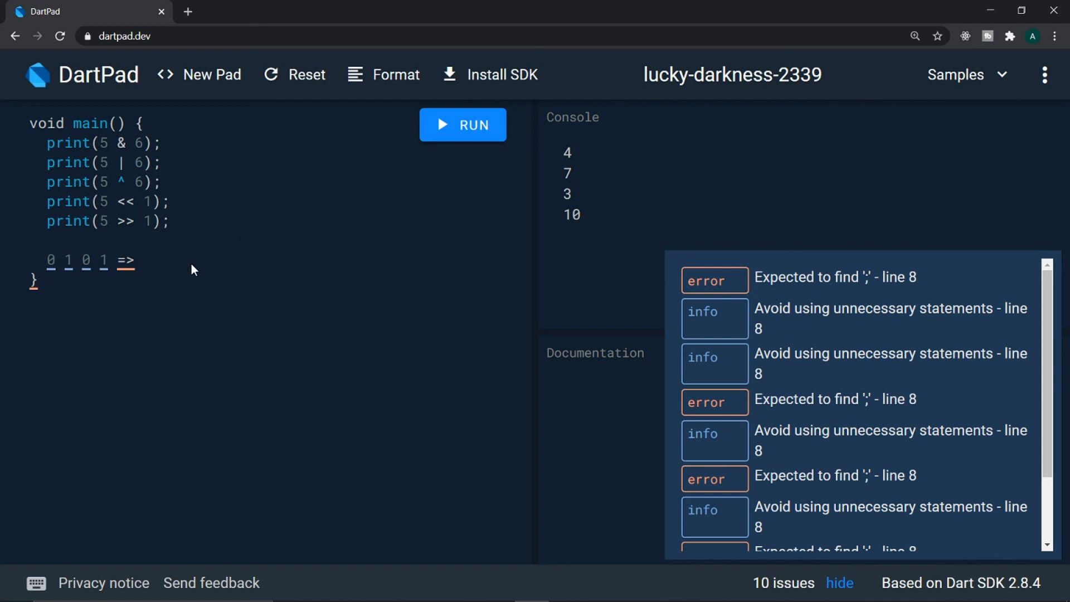
type("0 0 1")
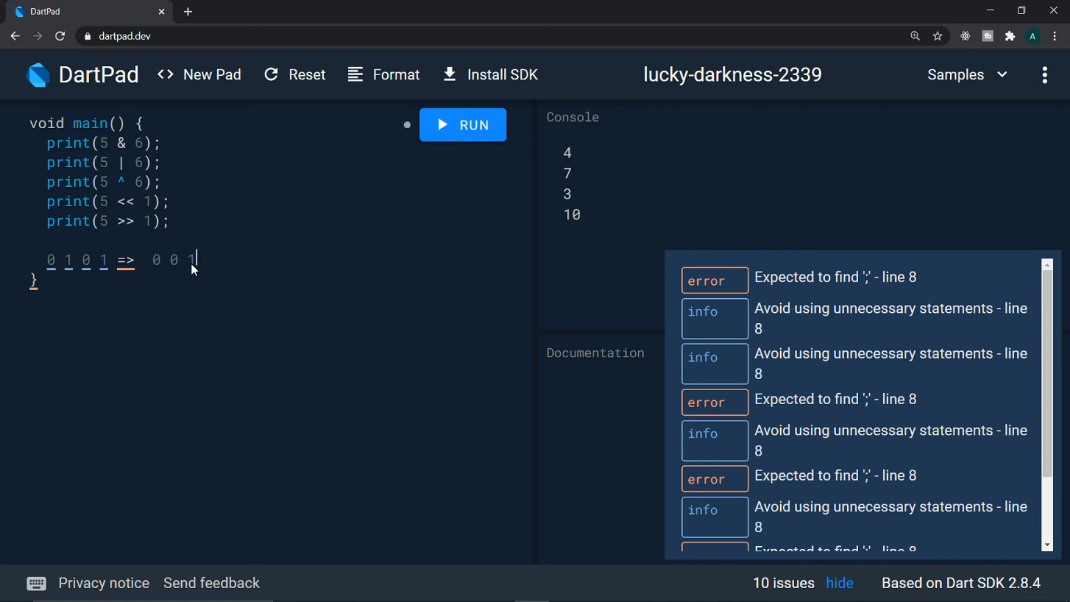
type("0")
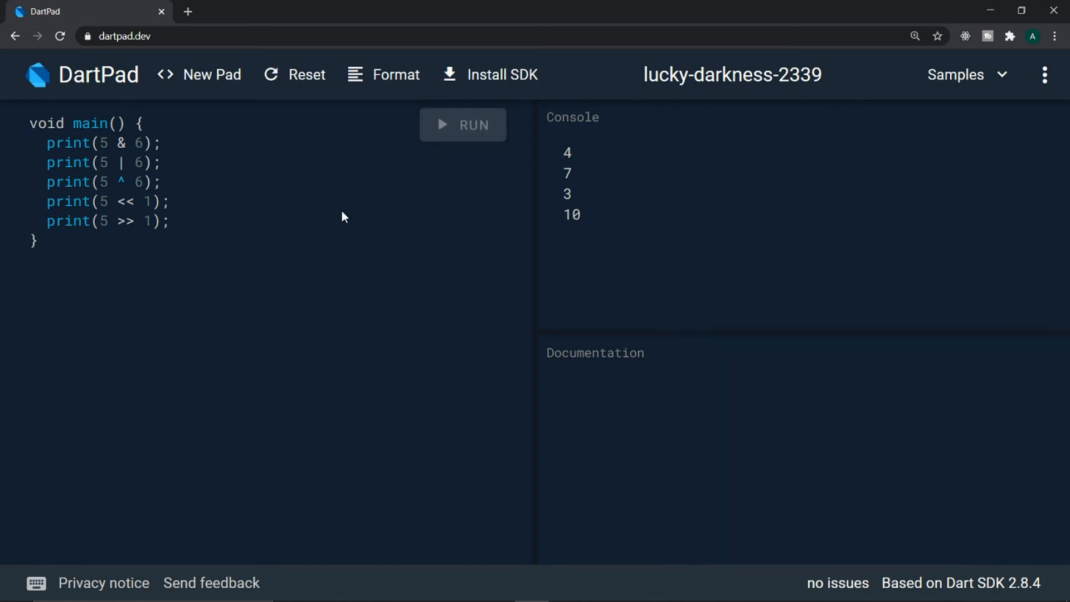
mouse_move(581, 246)
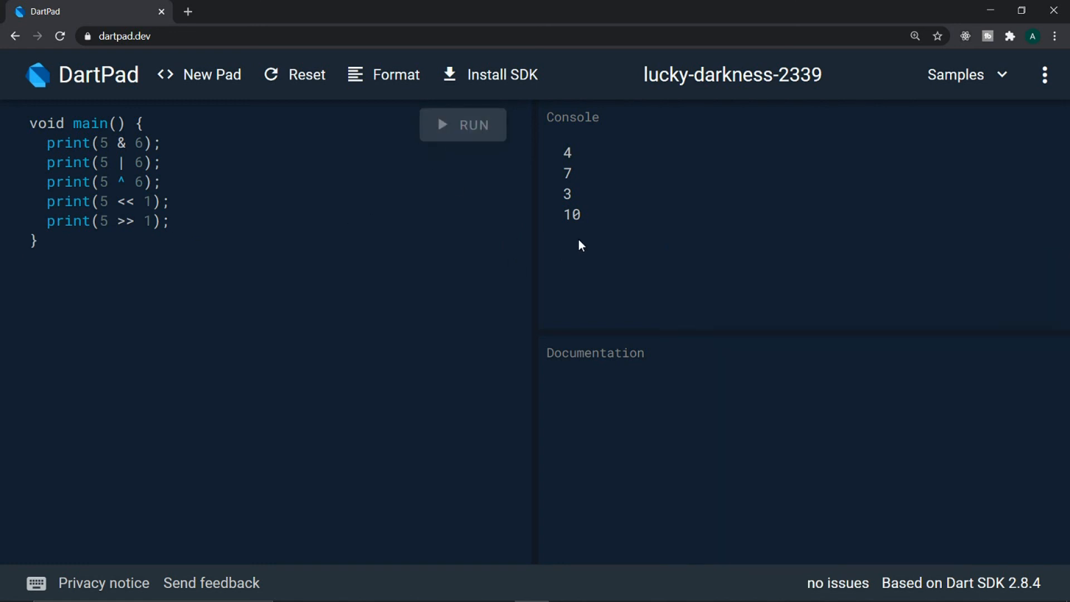
left_click(462, 125)
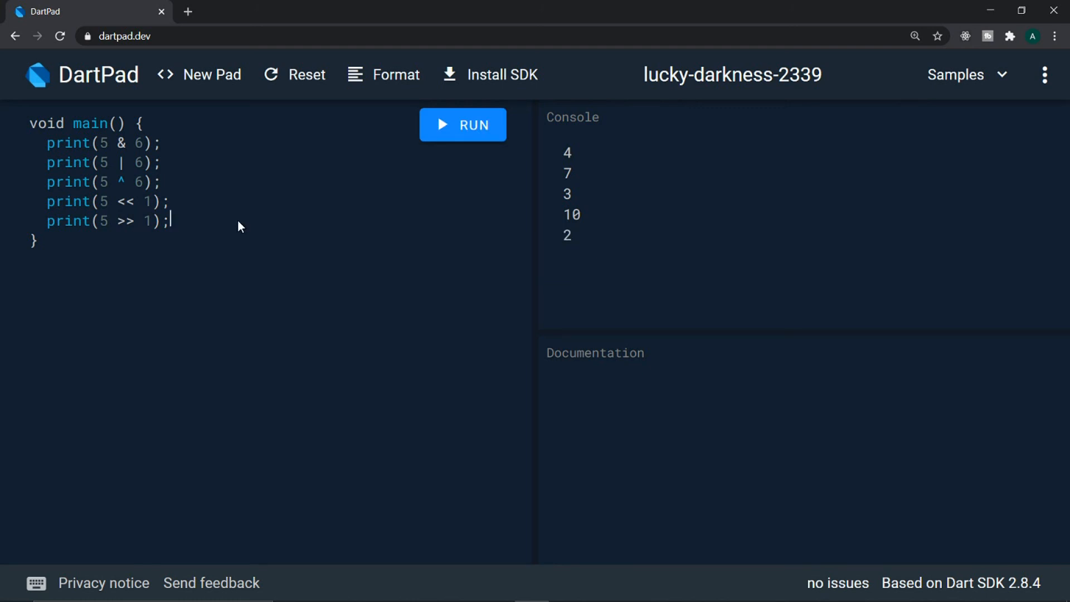